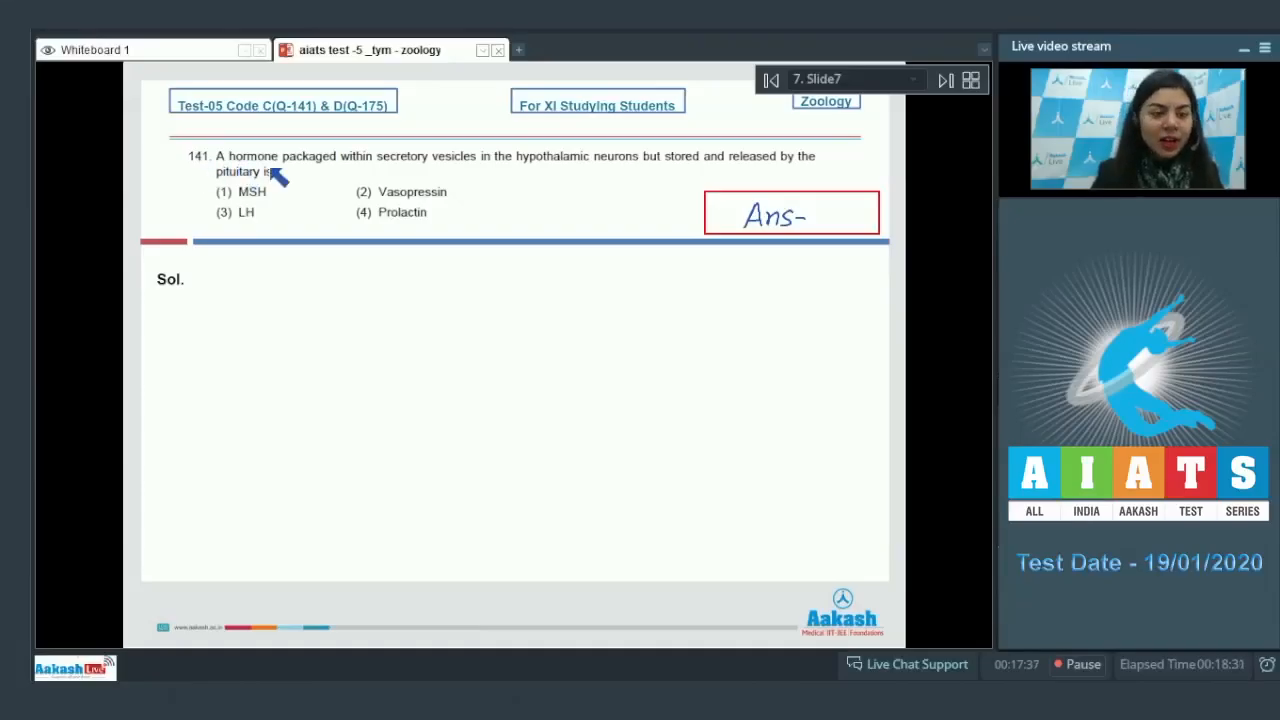
mouse_move(478, 176)
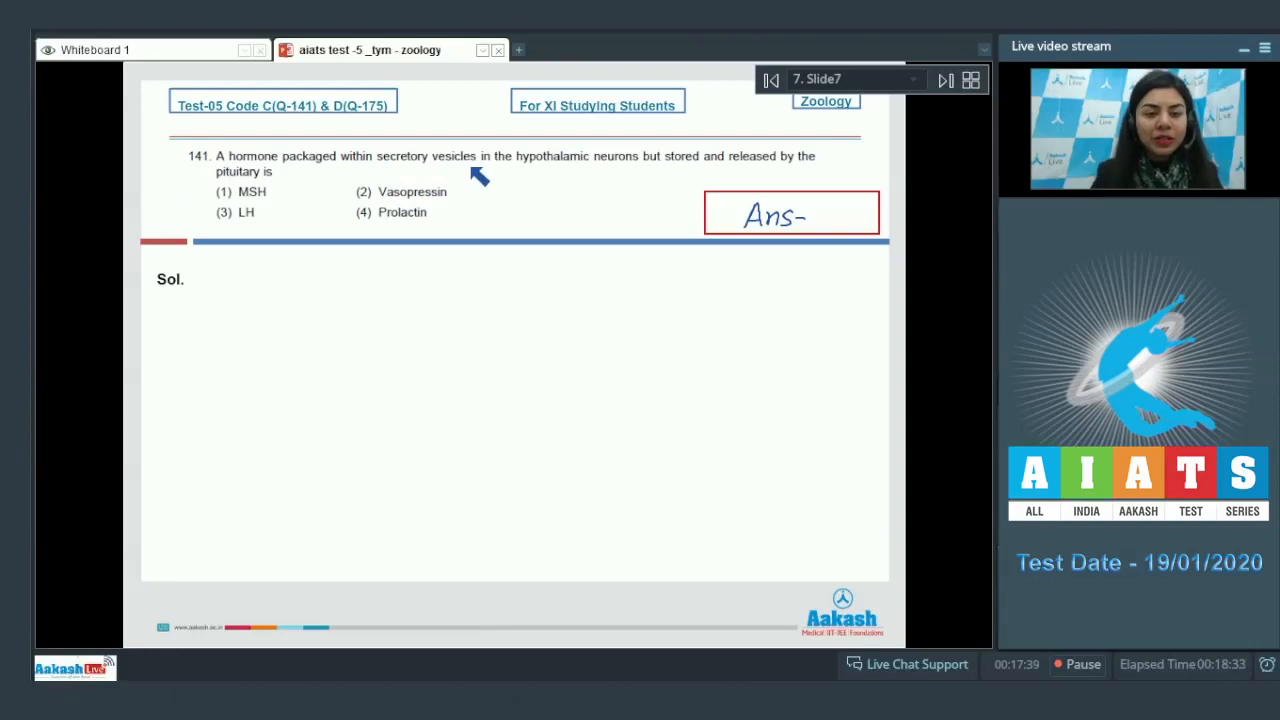
mouse_move(590, 172)
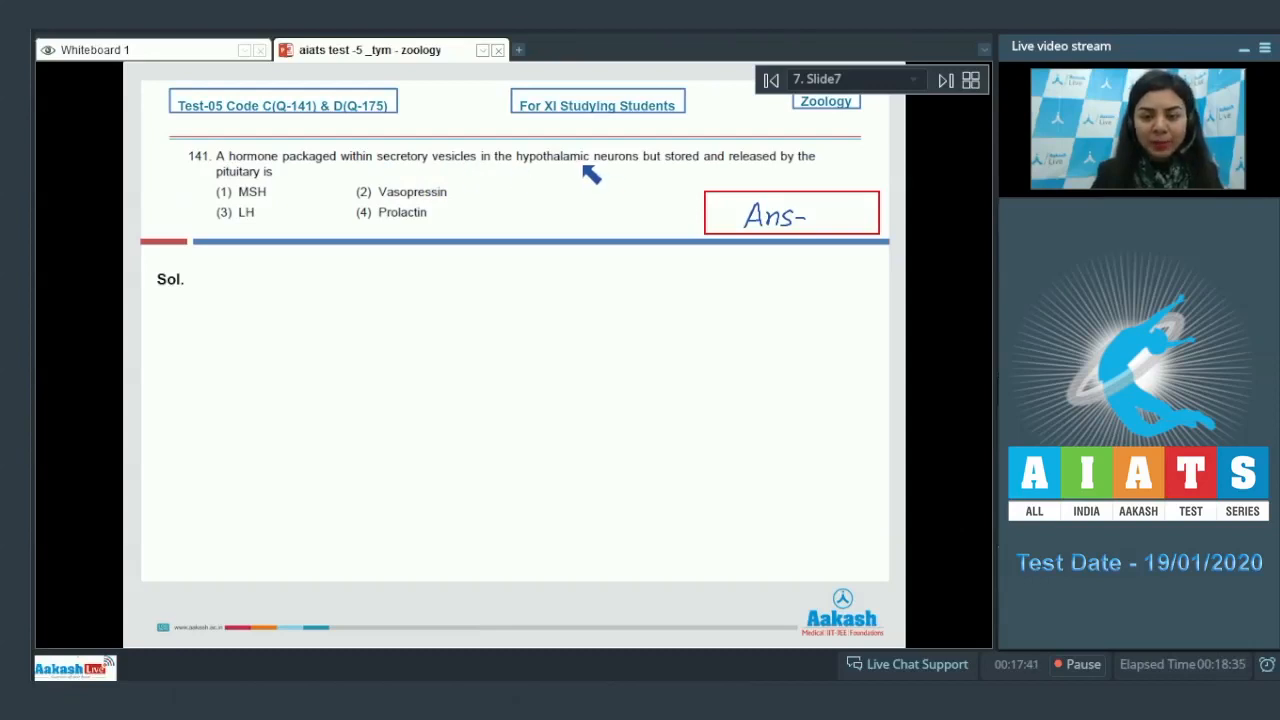
mouse_move(800, 176)
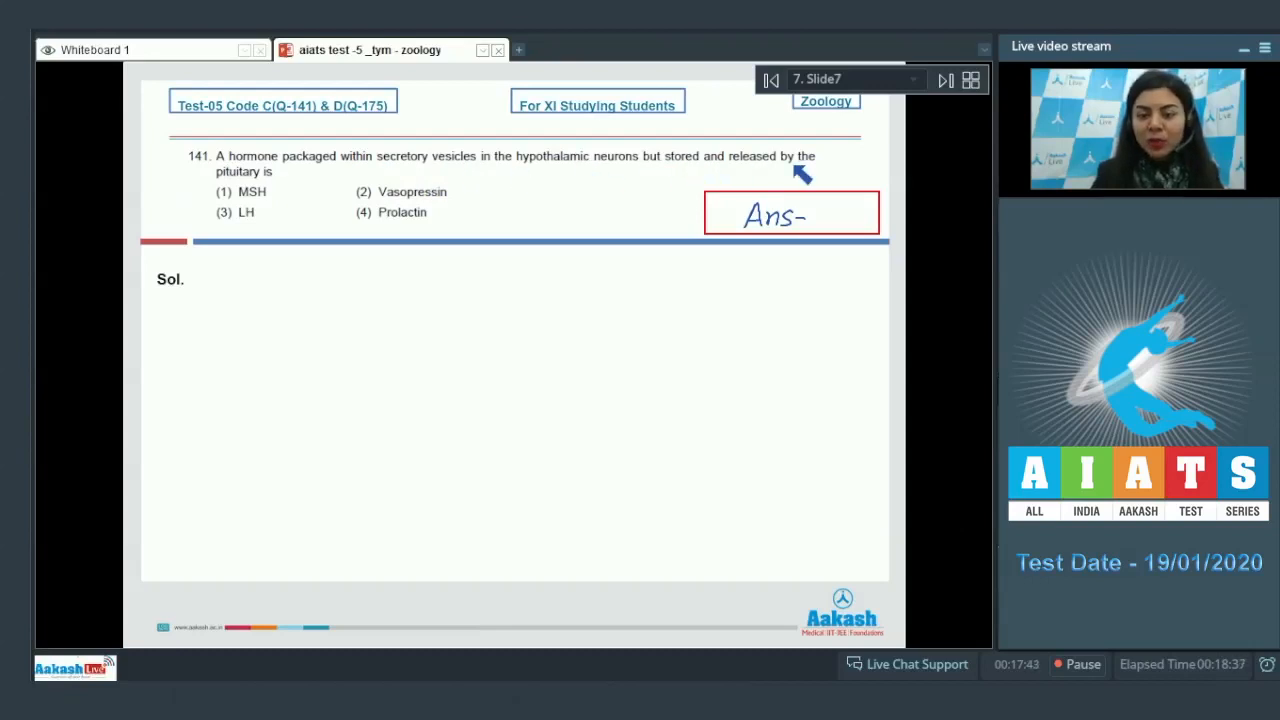
mouse_move(256, 210)
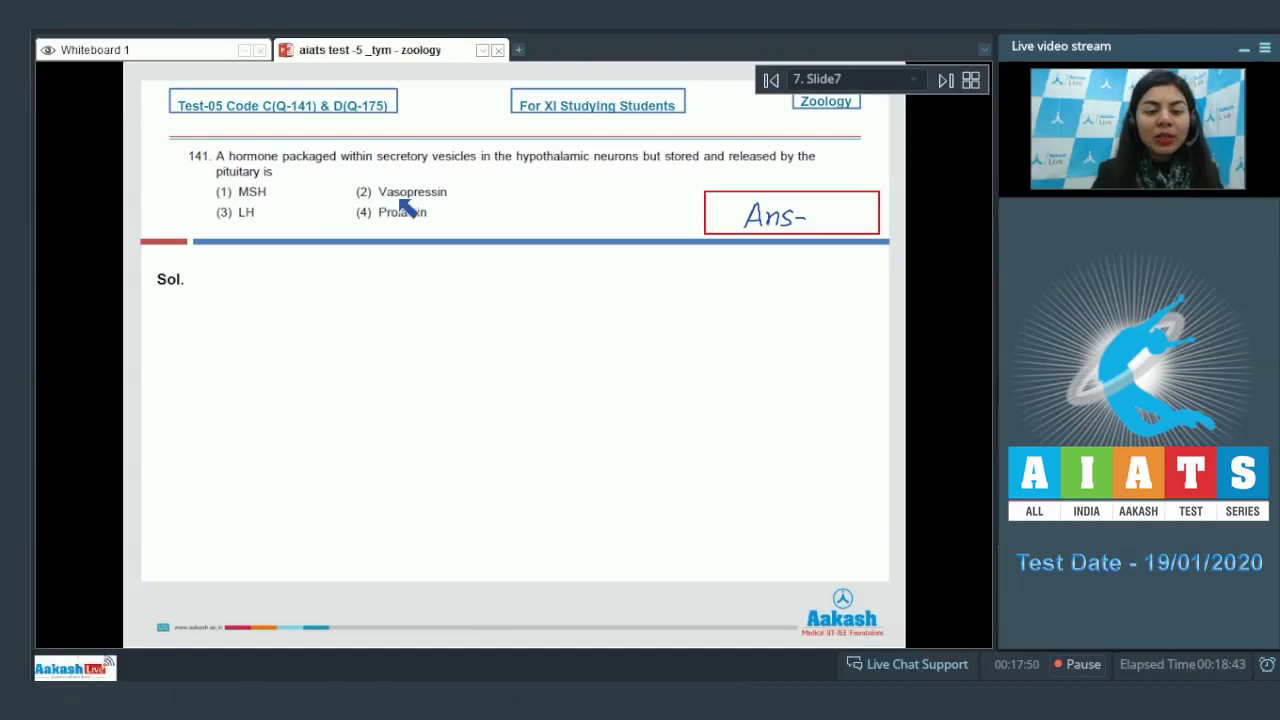
mouse_move(256, 228)
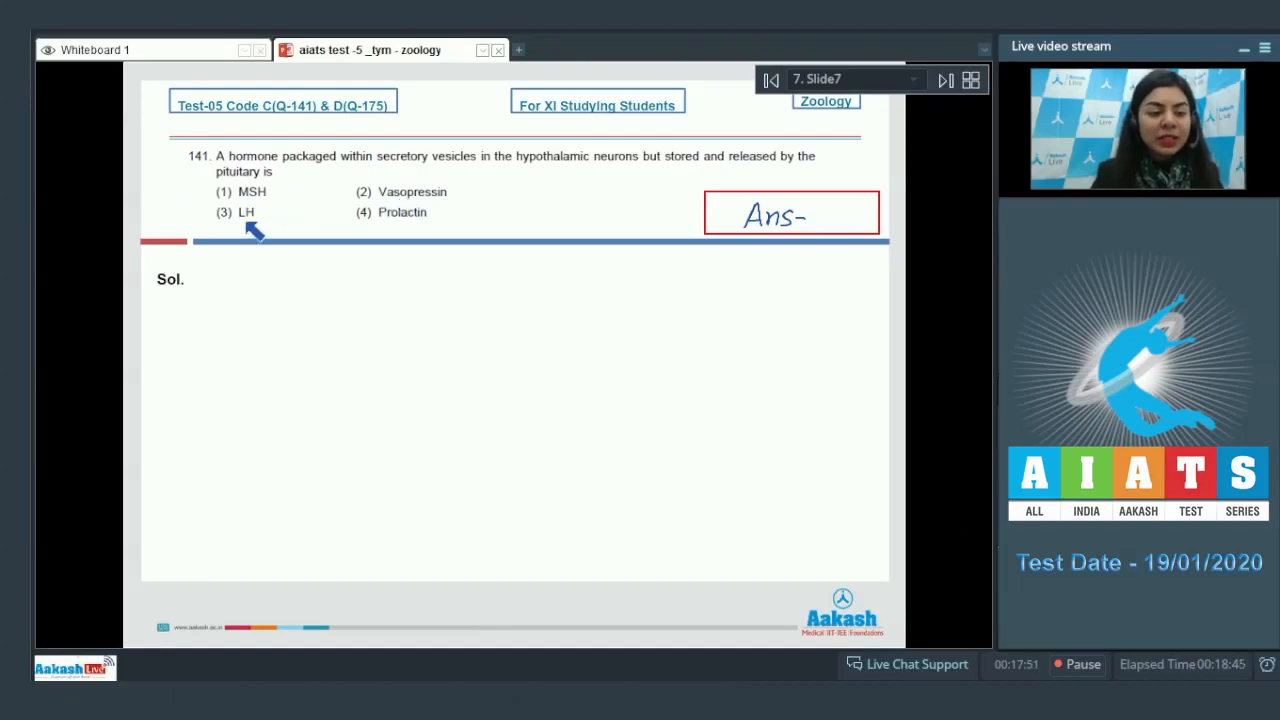
mouse_move(400, 222)
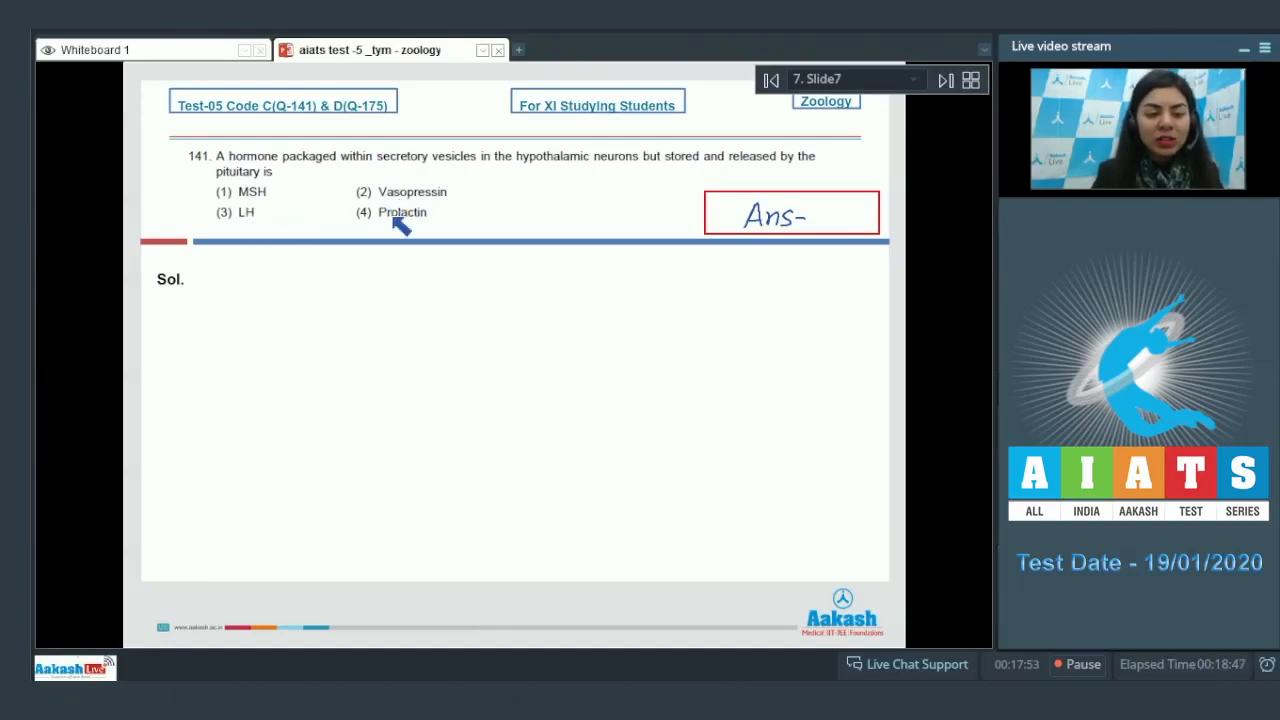
mouse_move(416, 224)
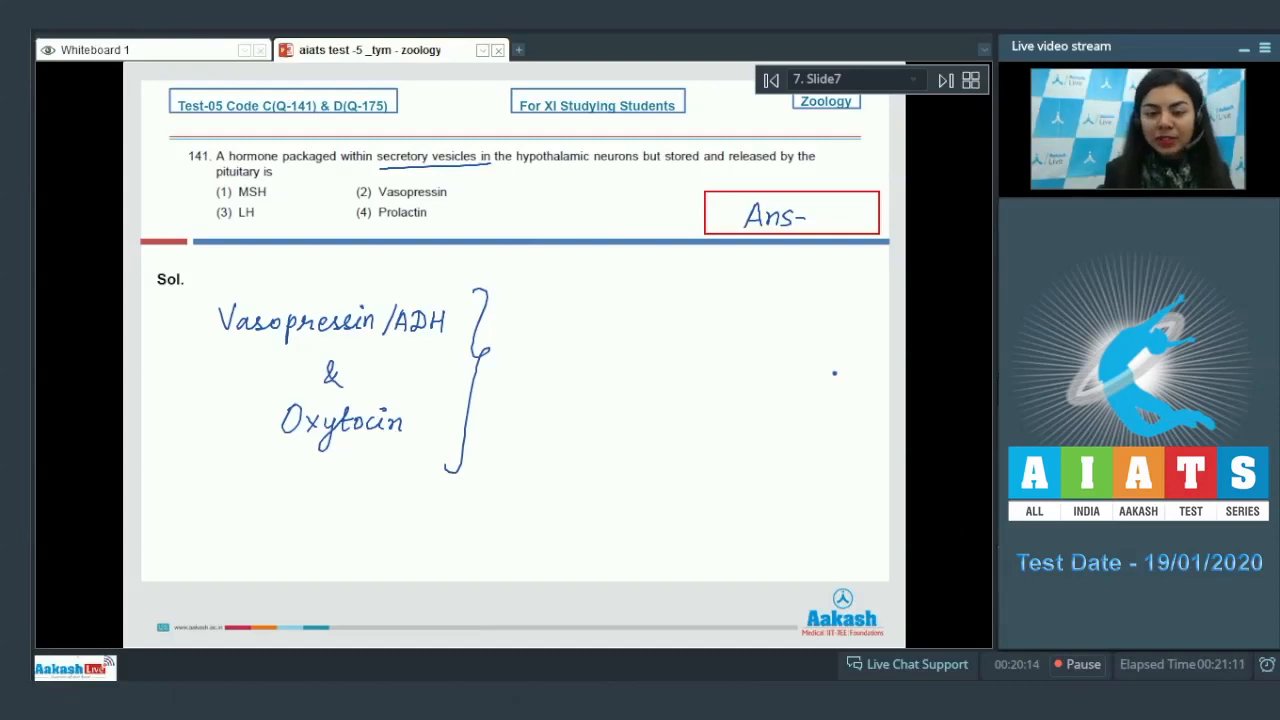
Step: Note that vasopressin reaches the posterior pituitary by axonal transport and tick option 2, Vasopressin
left_click_drag(524, 342, 582, 342)
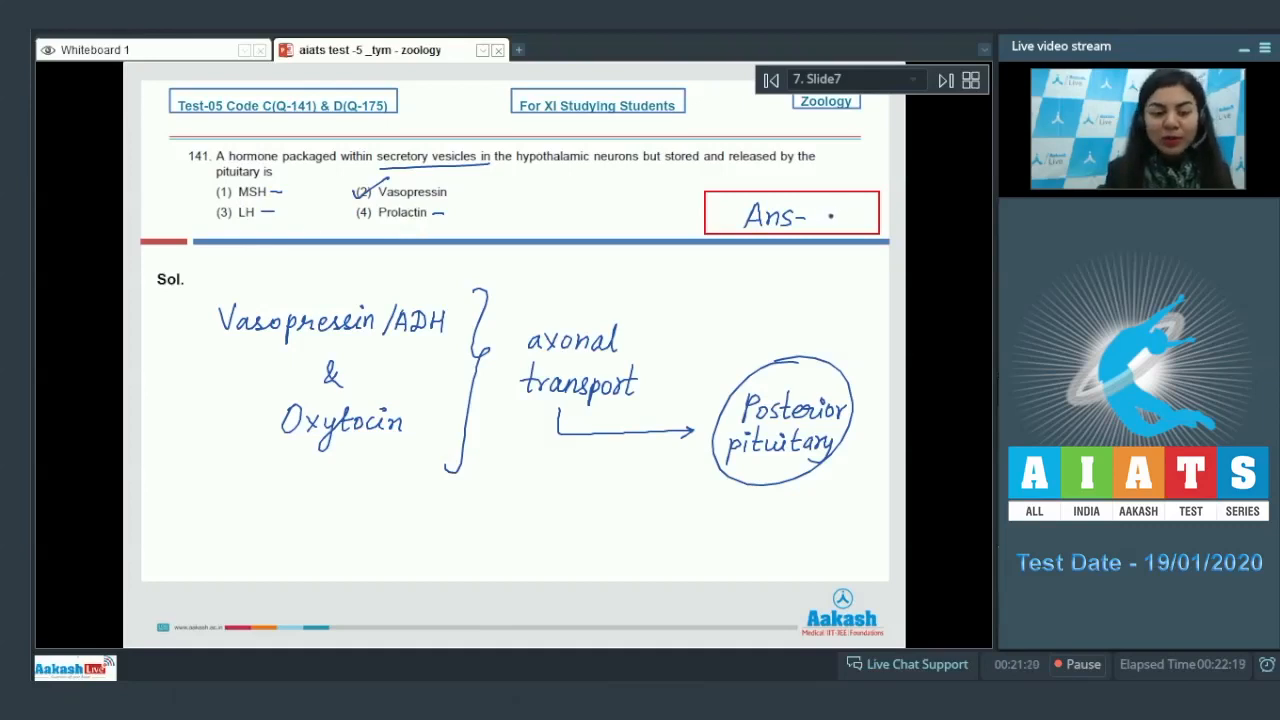
Step: Advance to the slide with question 142 on the hypercalcemic hormone
left_click(944, 80)
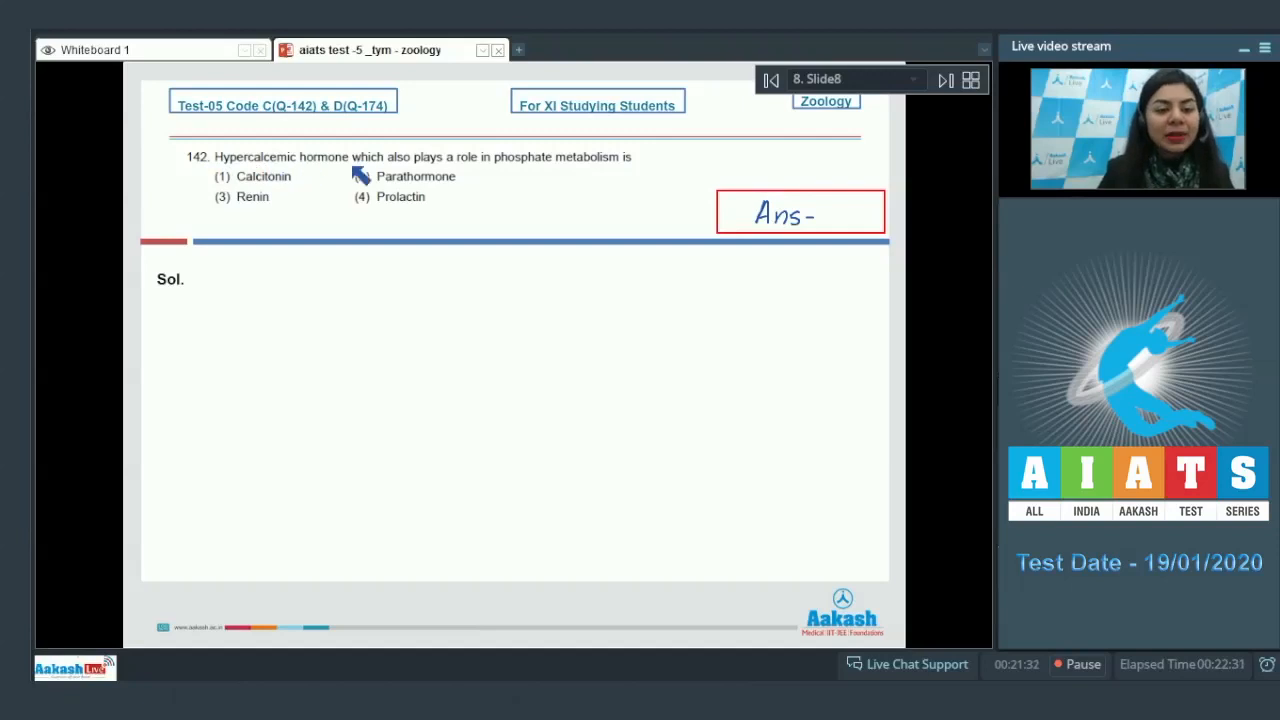
mouse_move(548, 184)
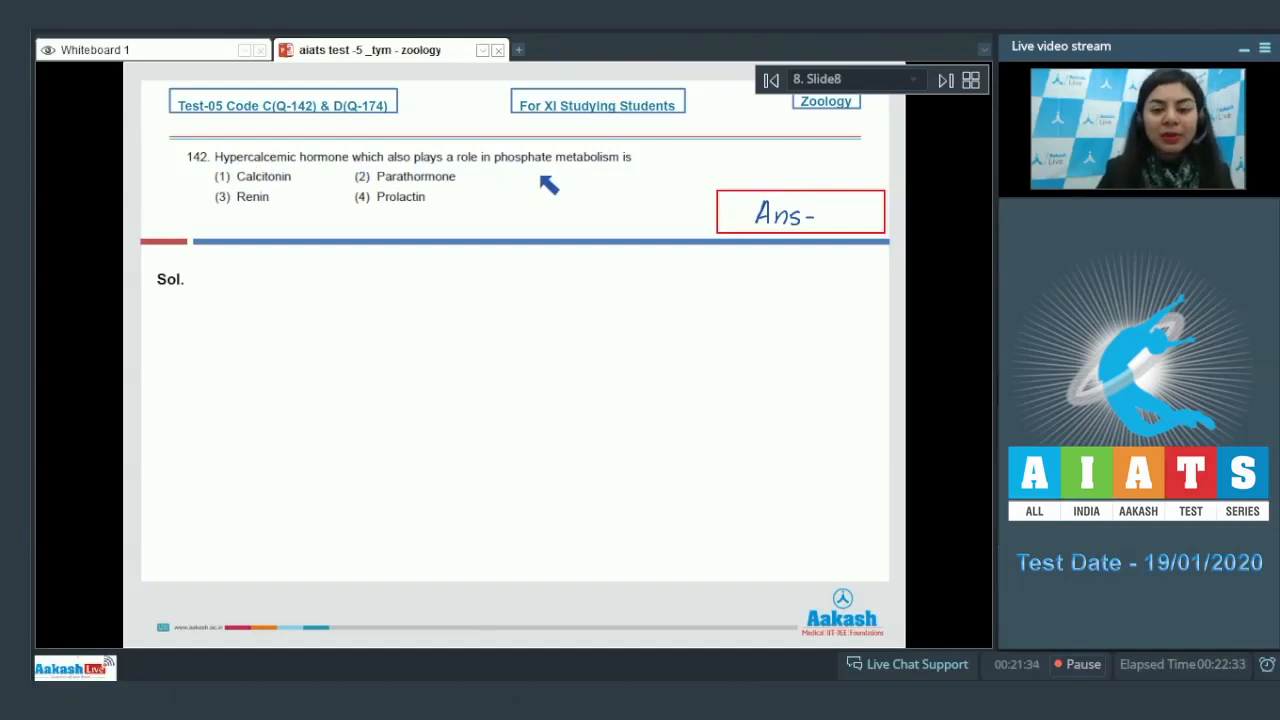
mouse_move(304, 204)
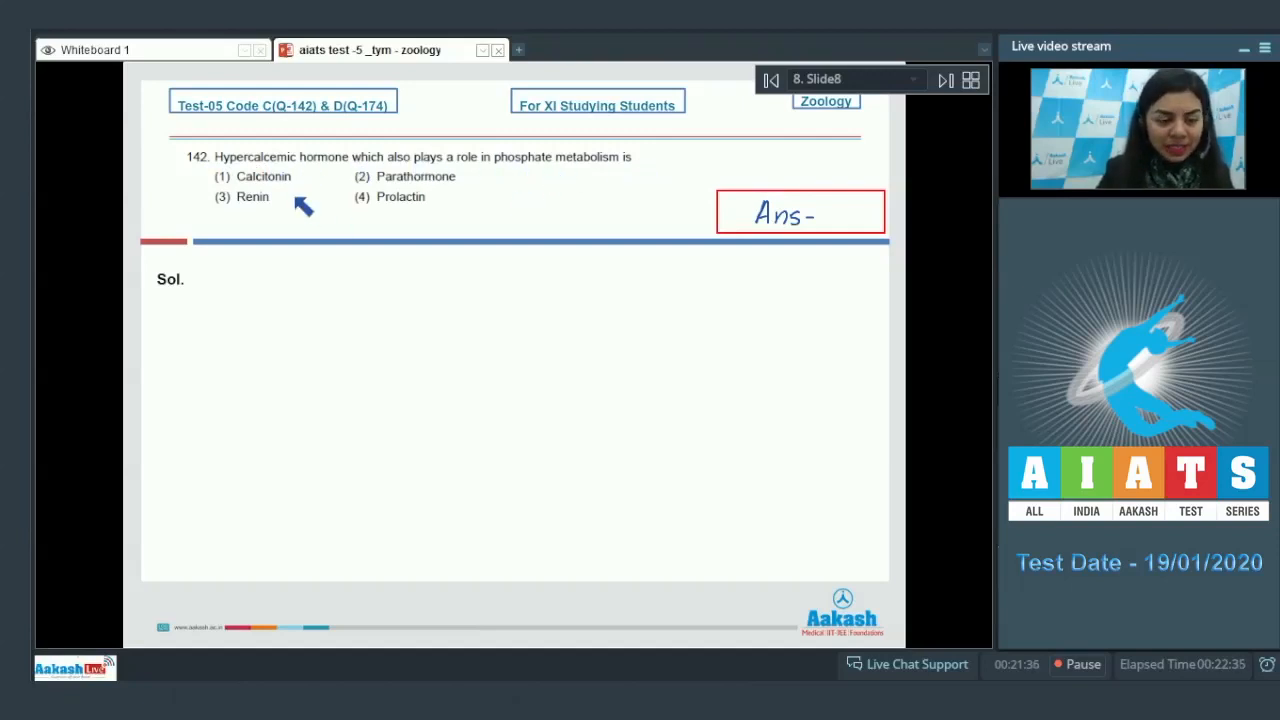
mouse_move(424, 196)
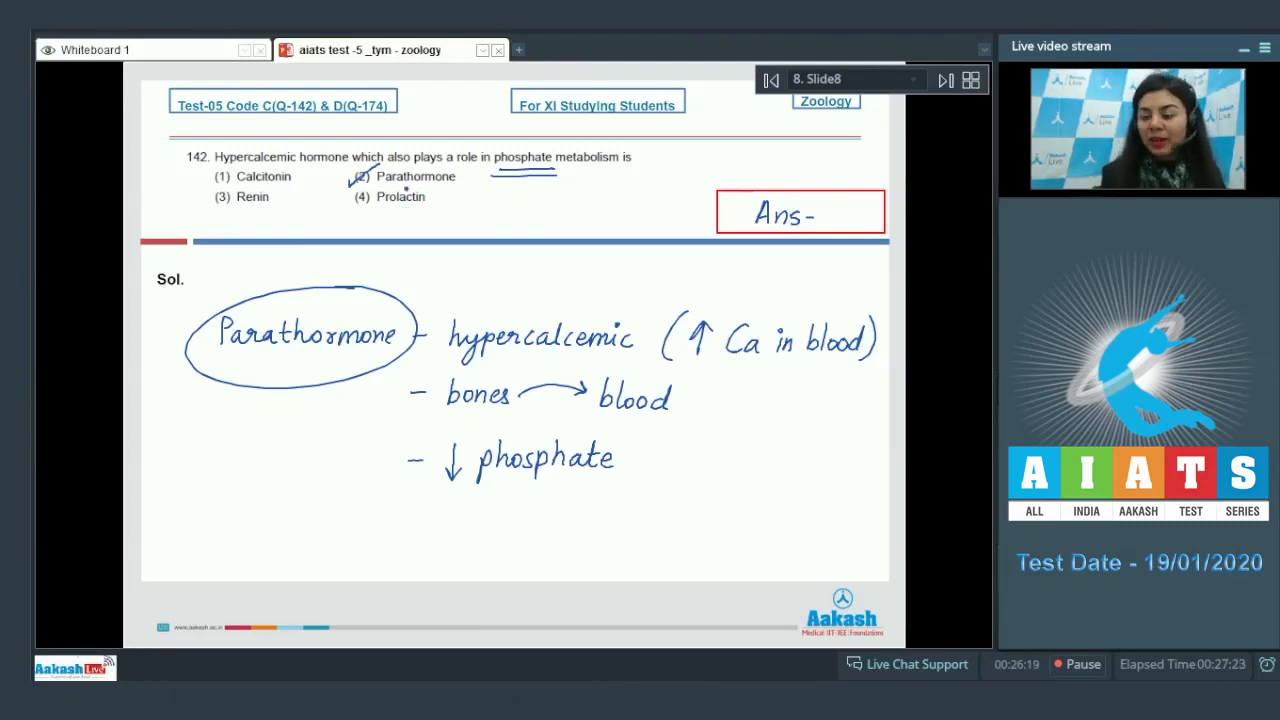
Step: Bring up question 143, circle testes, ovary and pancreas, and note they are heterocrine glands
left_click(944, 80)
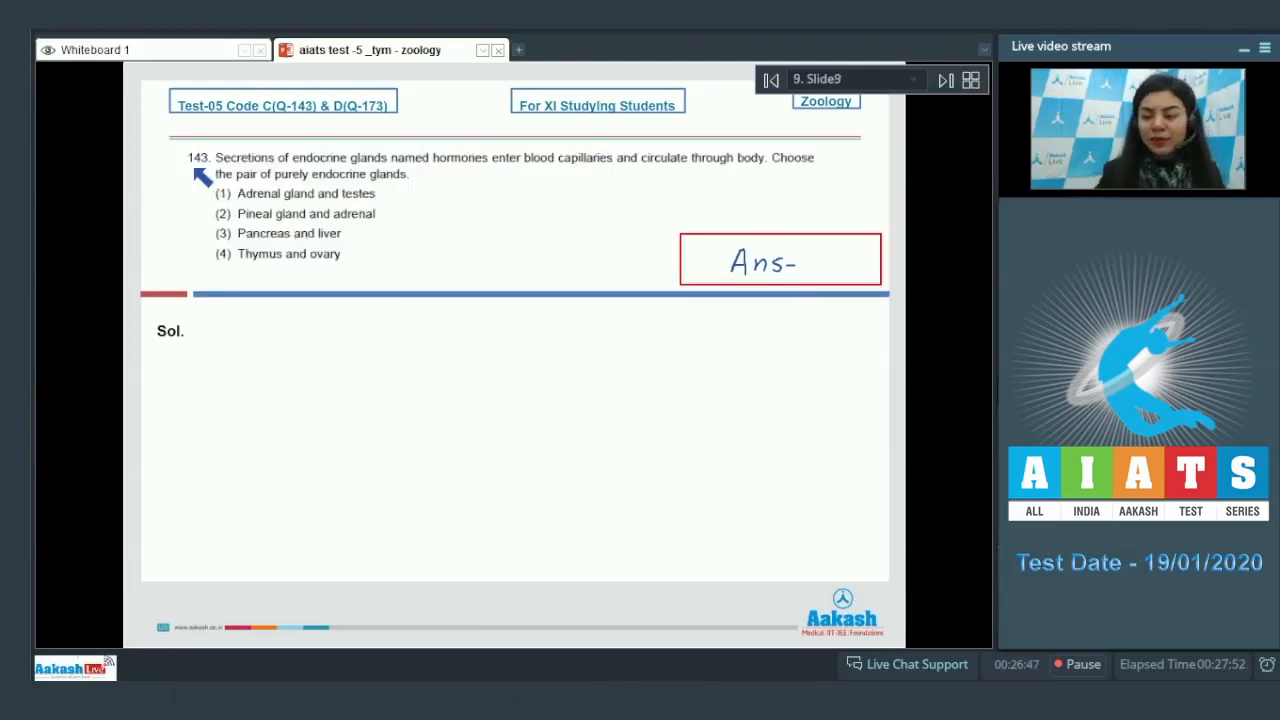
mouse_move(416, 176)
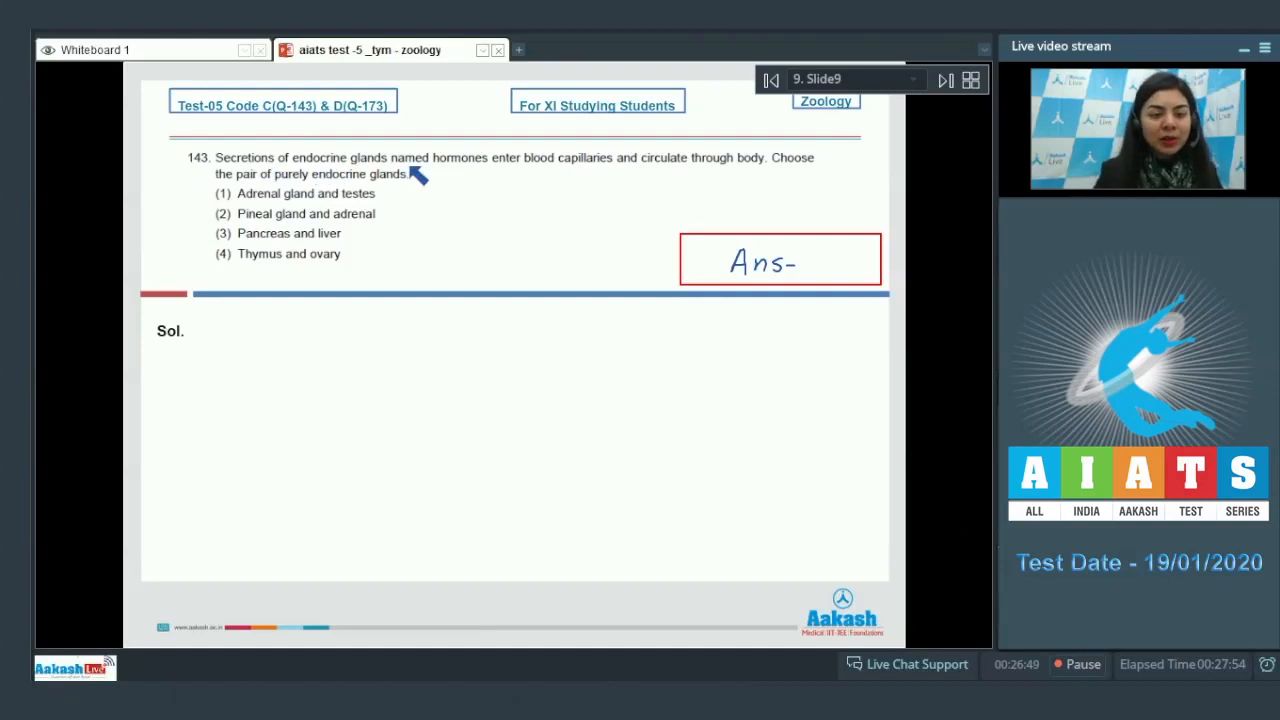
mouse_move(490, 176)
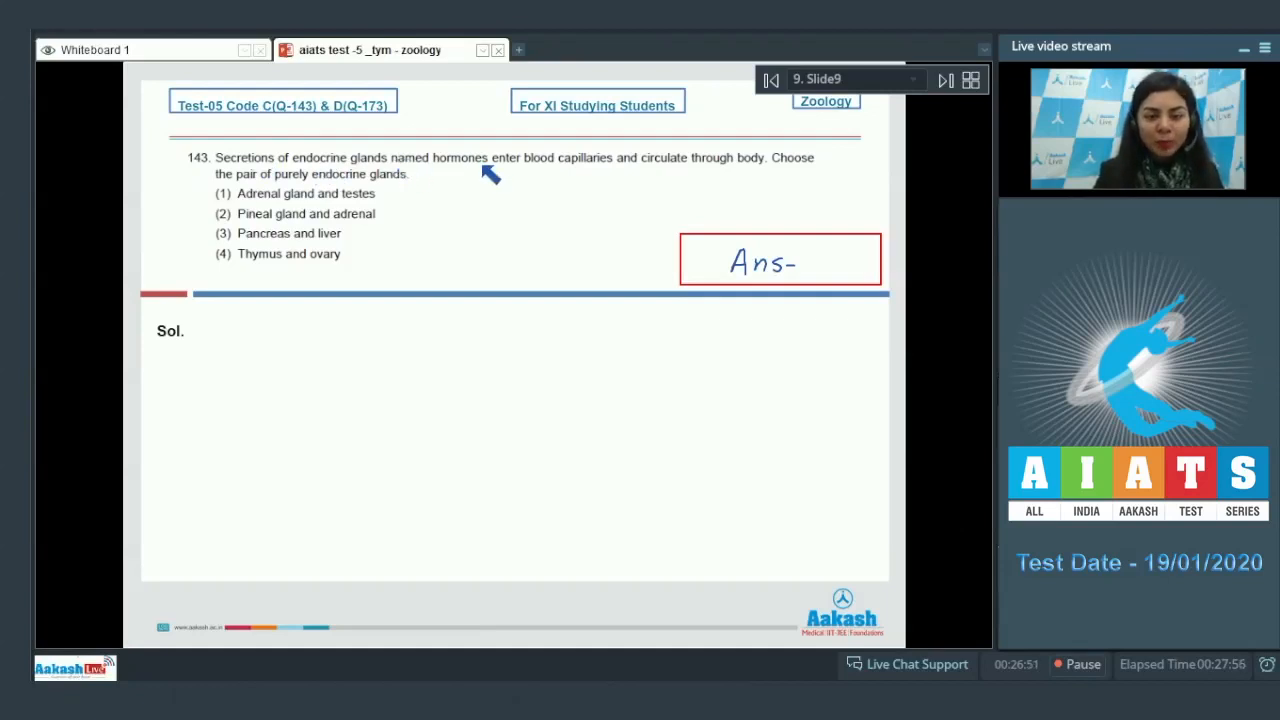
mouse_move(668, 184)
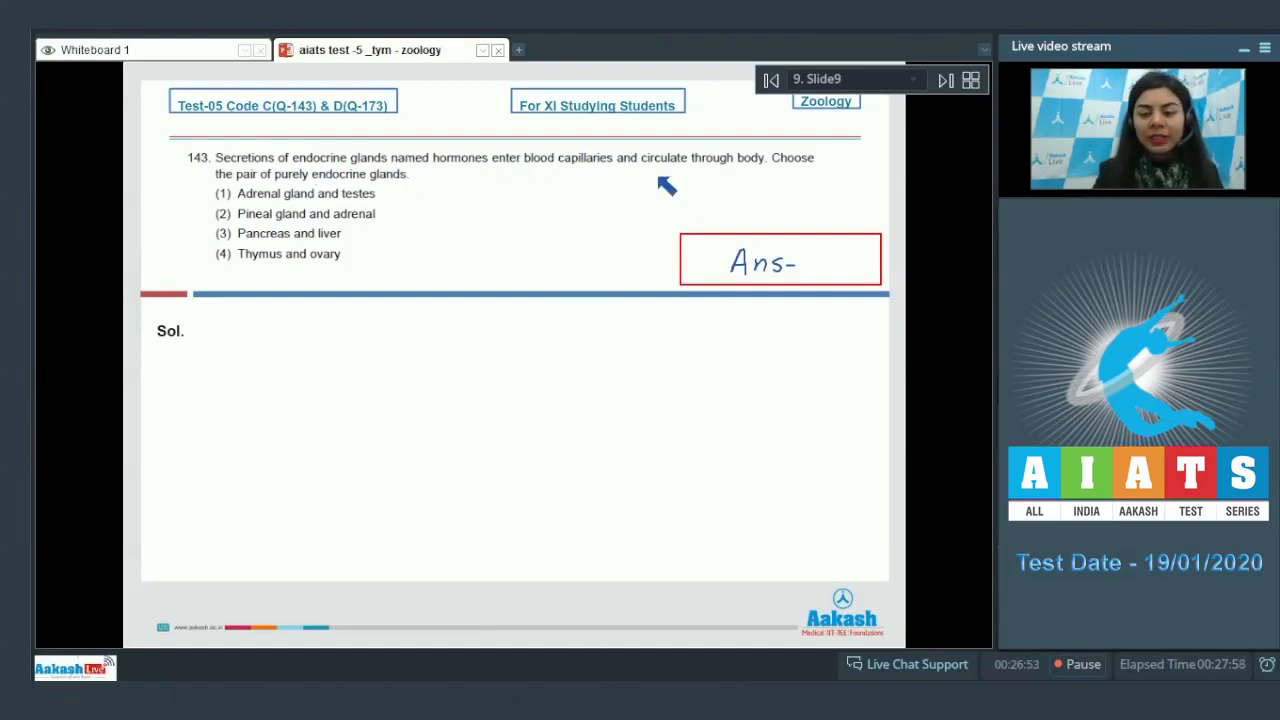
mouse_move(804, 178)
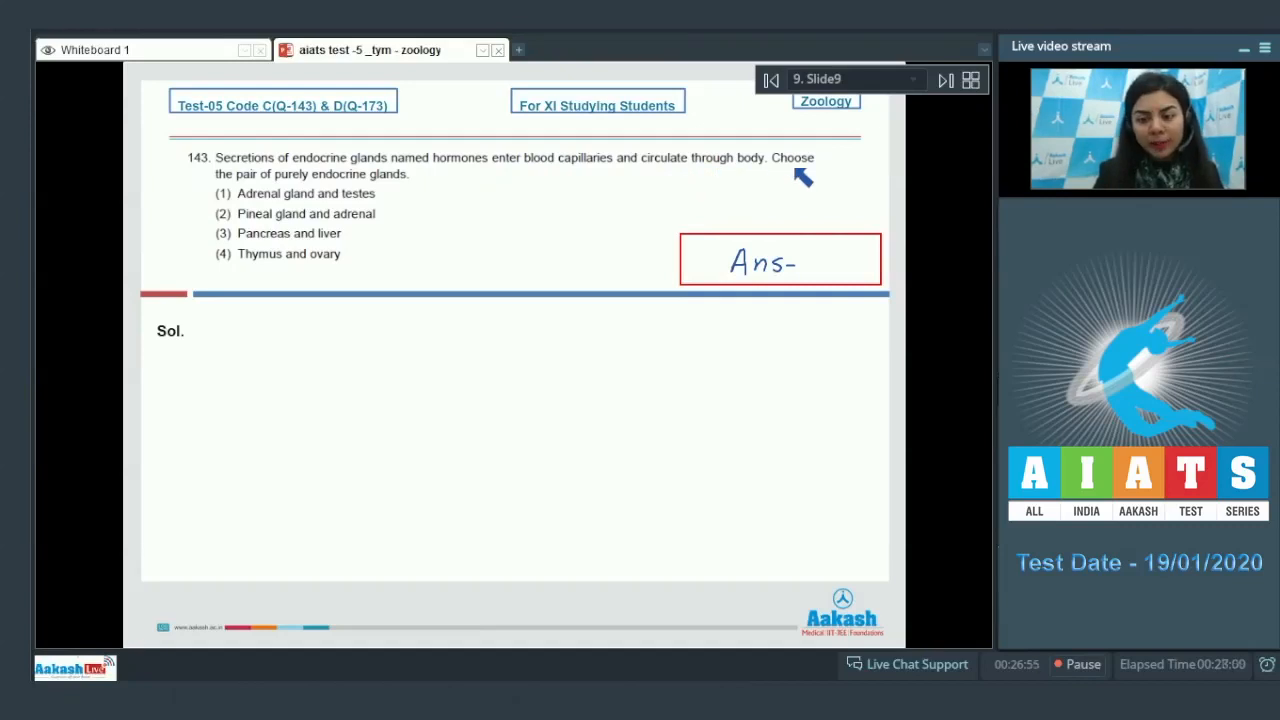
mouse_move(364, 190)
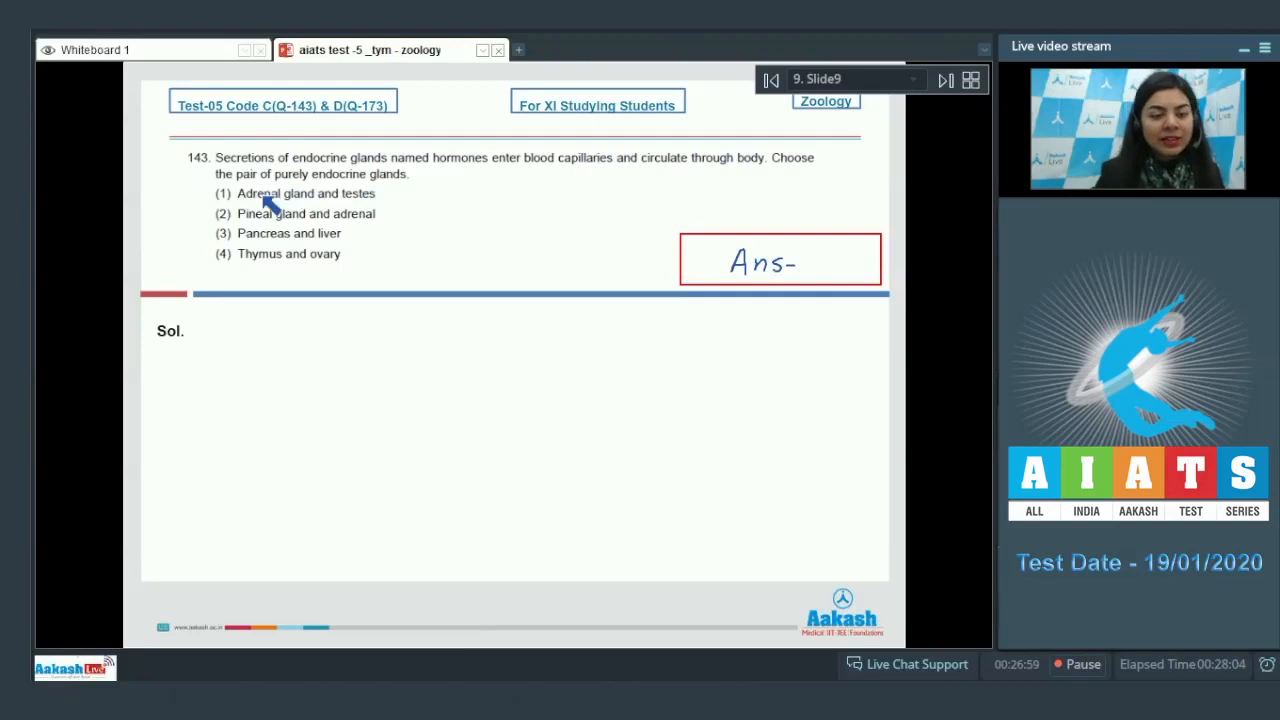
mouse_move(300, 232)
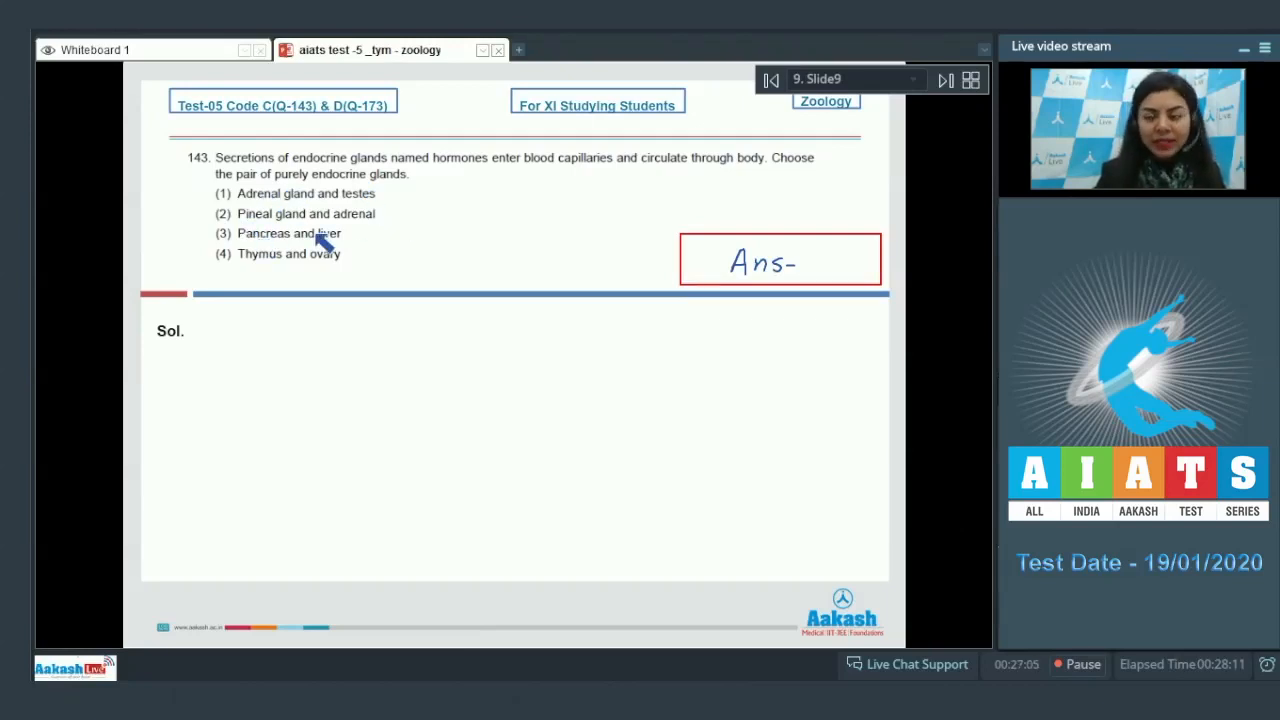
mouse_move(350, 268)
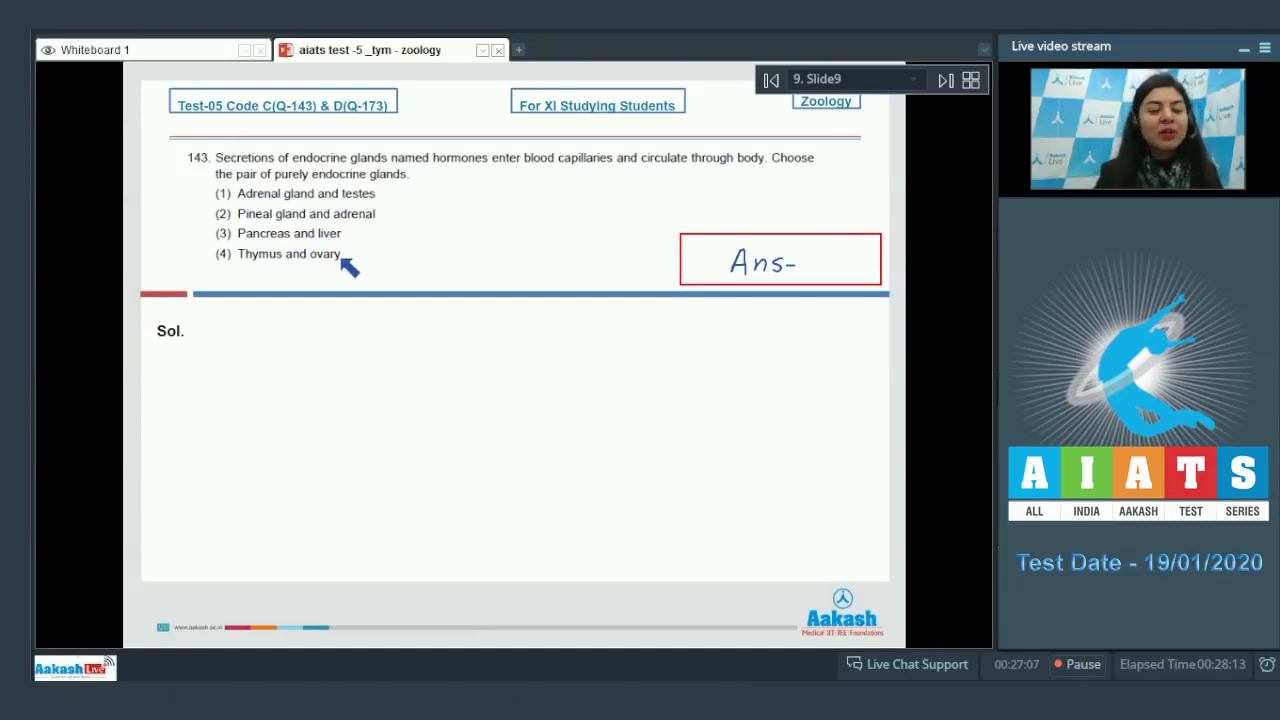
mouse_move(380, 228)
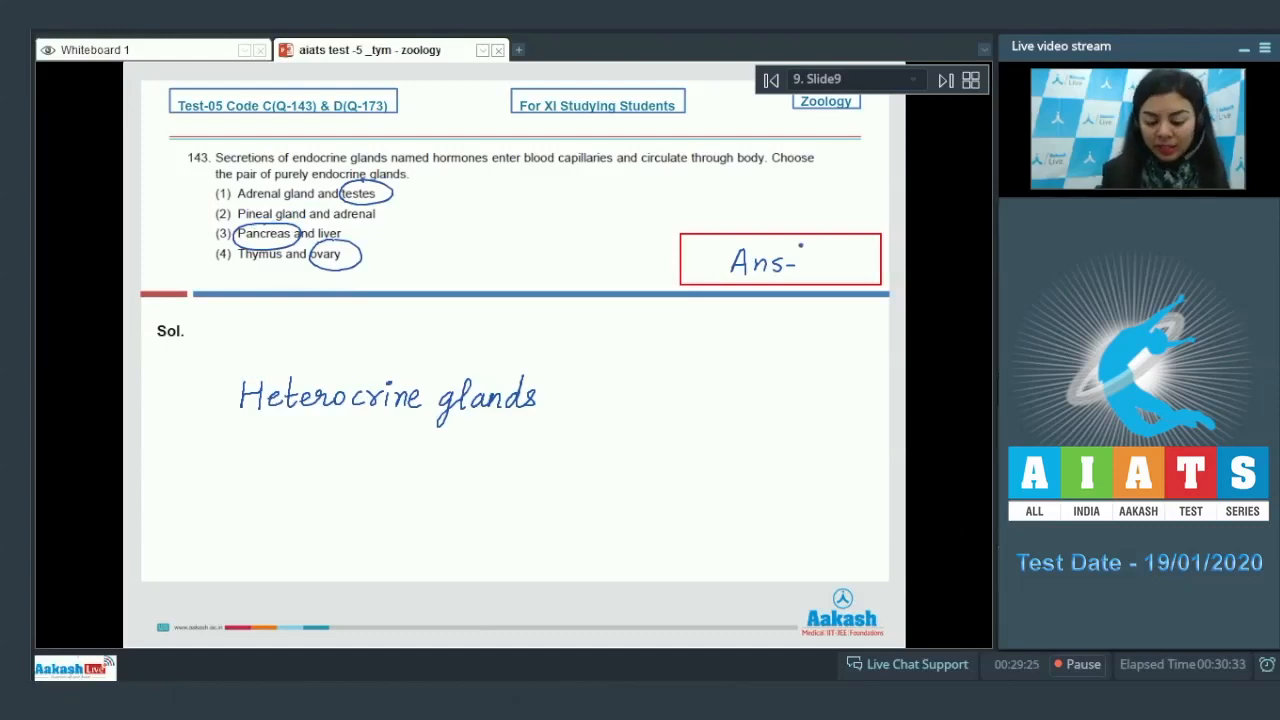
type("2")
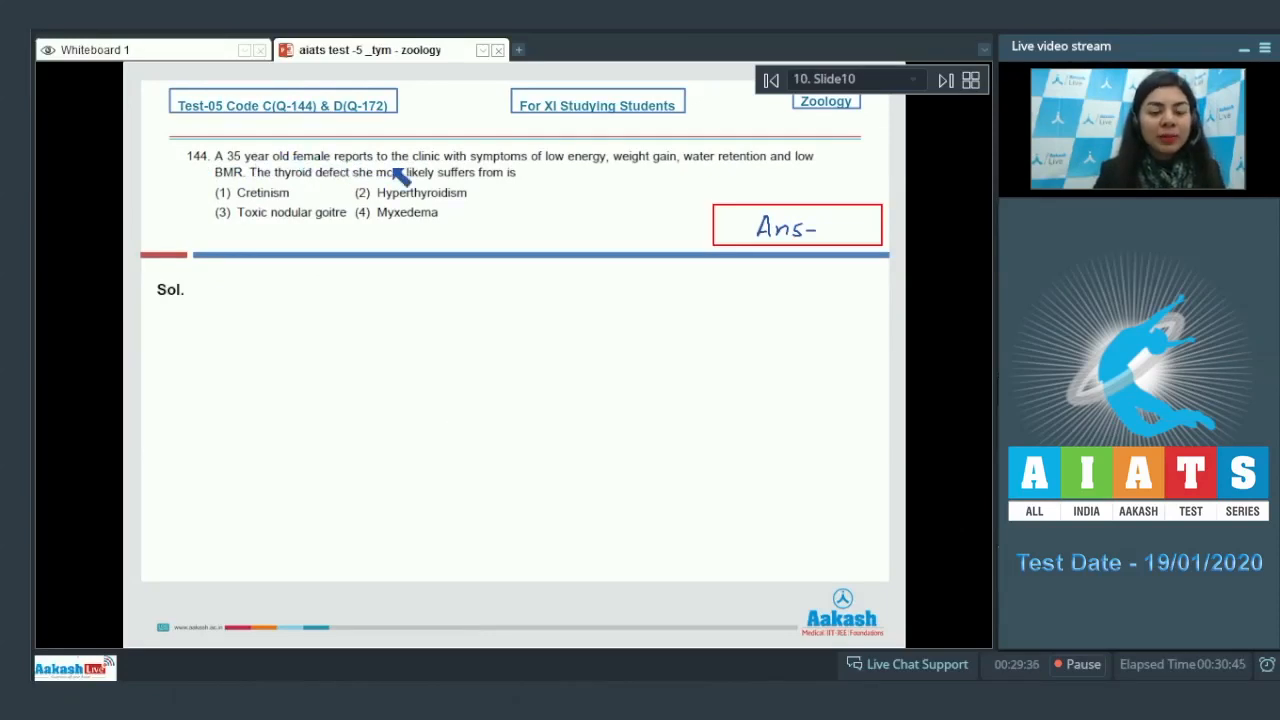
mouse_move(568, 170)
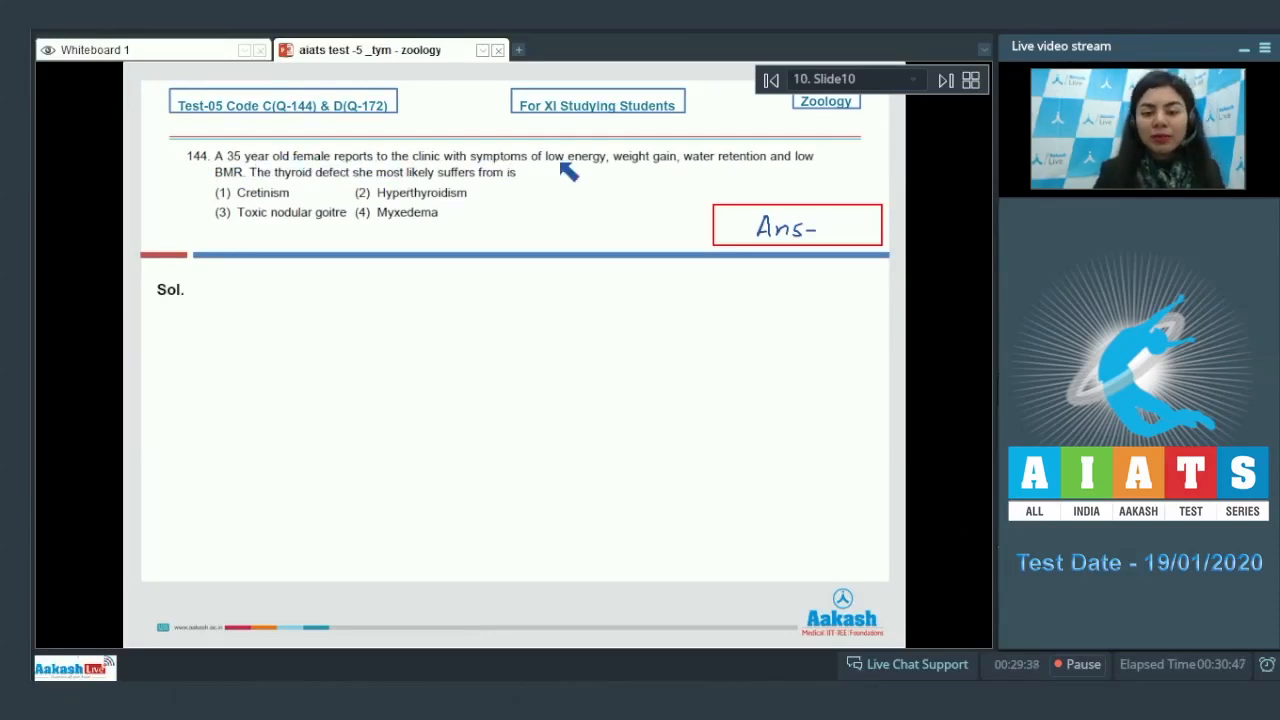
mouse_move(704, 176)
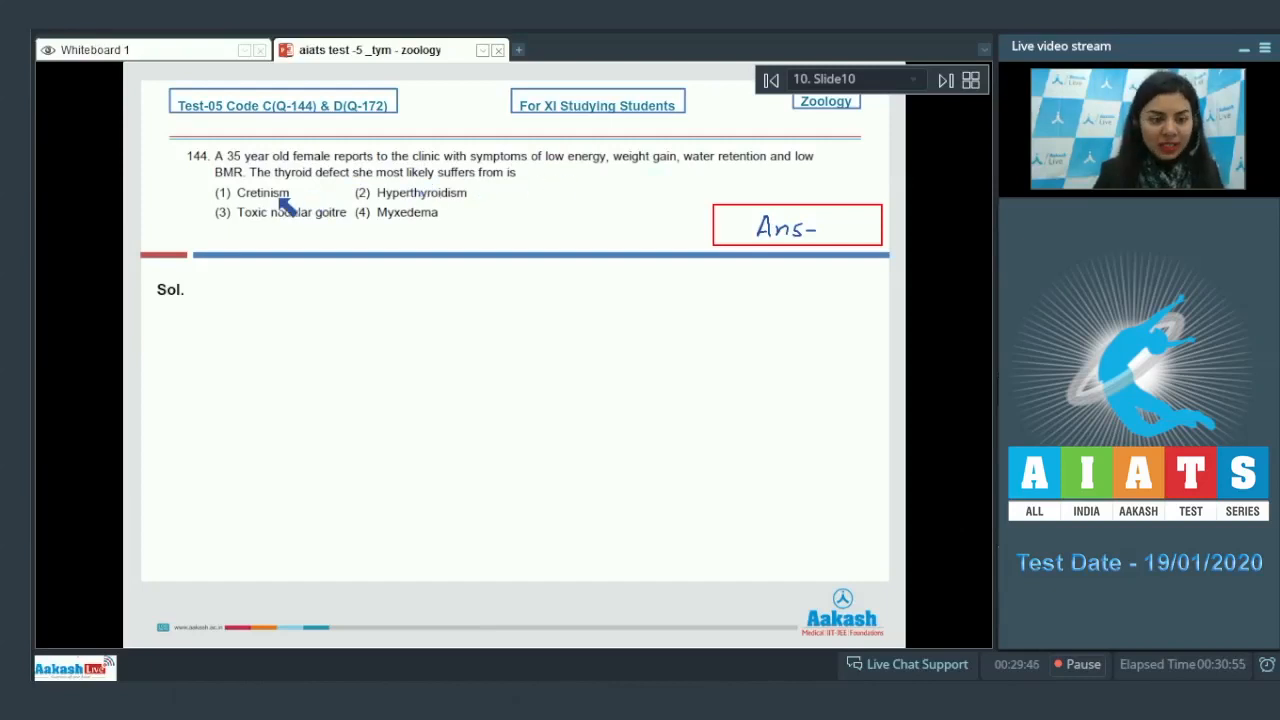
mouse_move(504, 206)
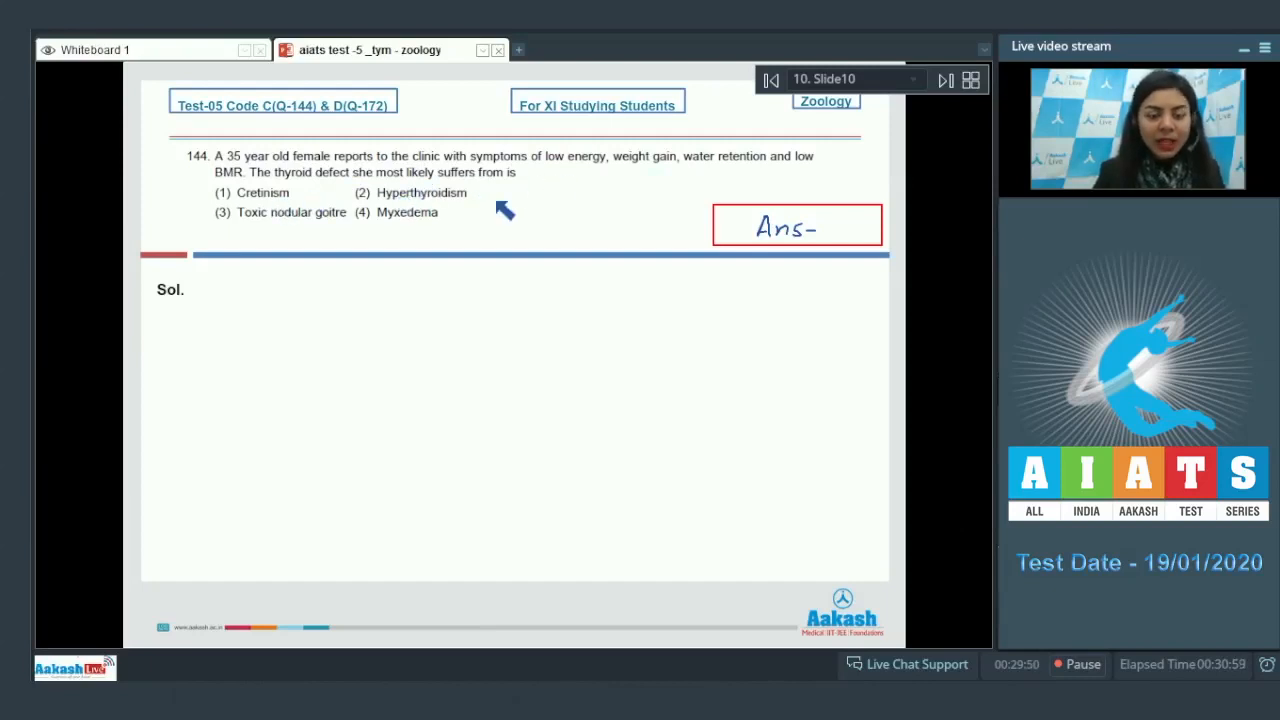
mouse_move(370, 236)
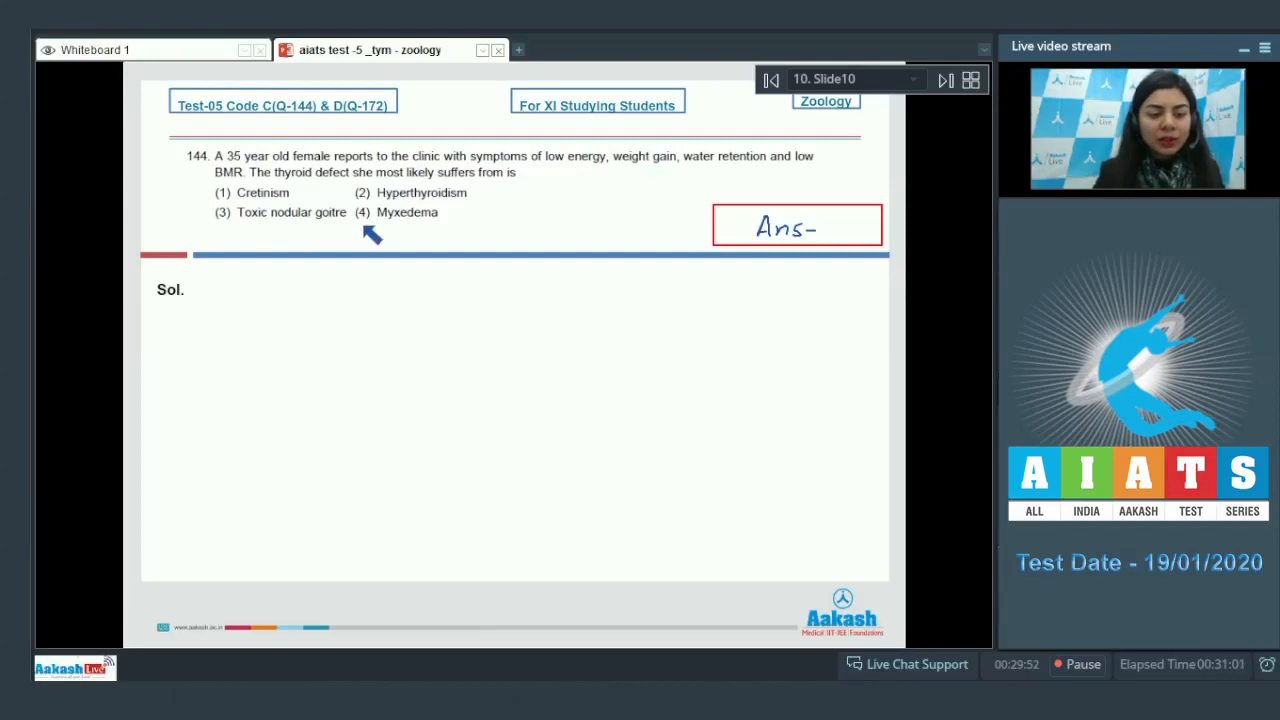
mouse_move(436, 228)
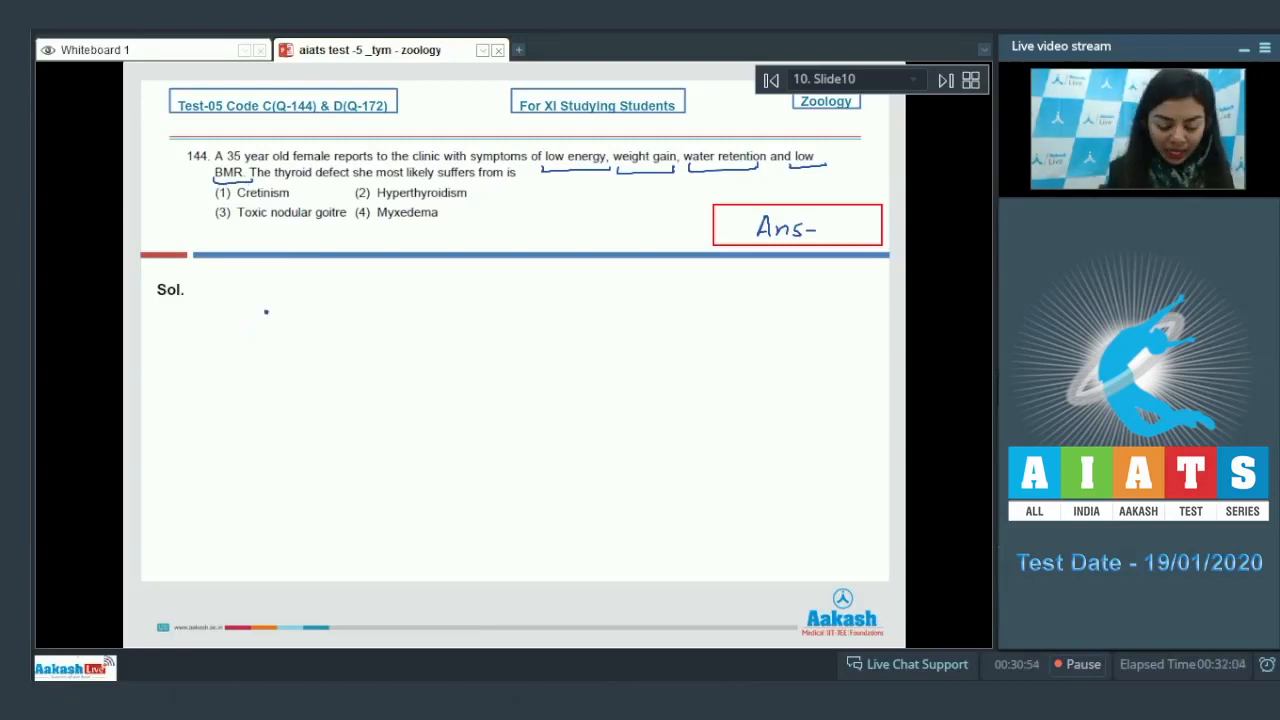
Step: Write 'Hypothyroidism – Myxedema' under Sol. and mark option 4 from the circled 35 year old female
type("Hypothyroidism -")
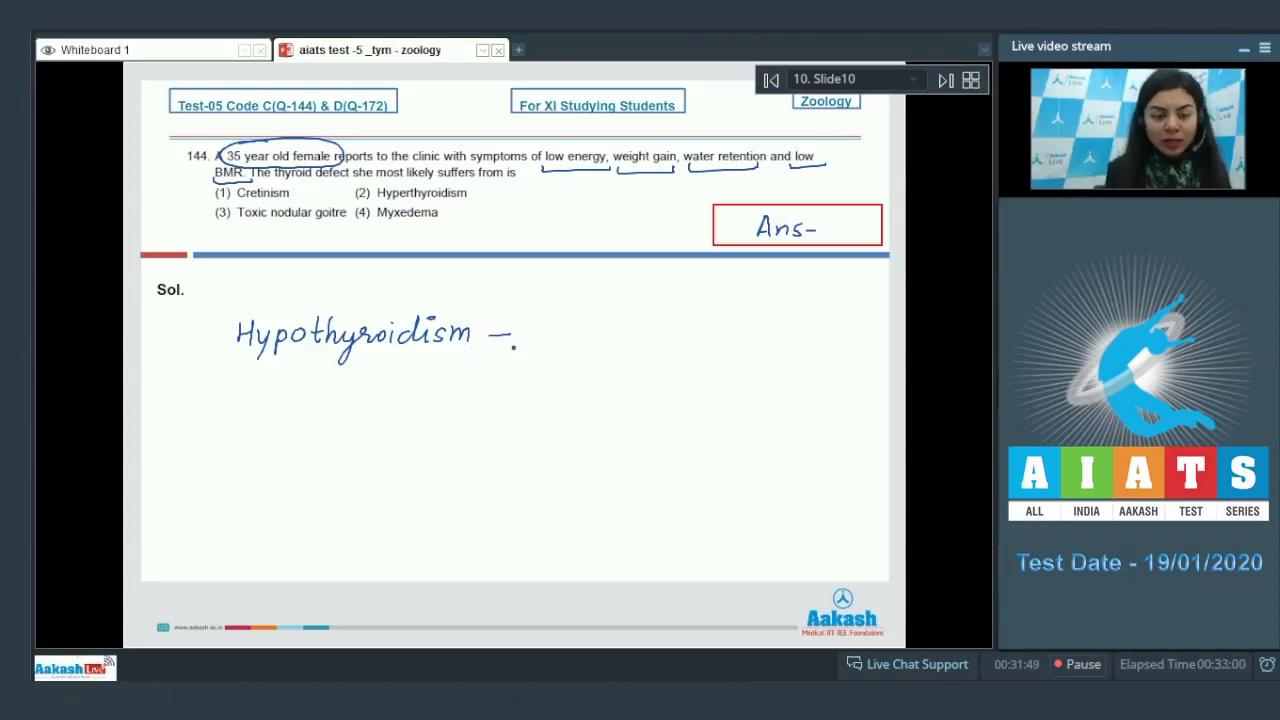
type("Myxedema")
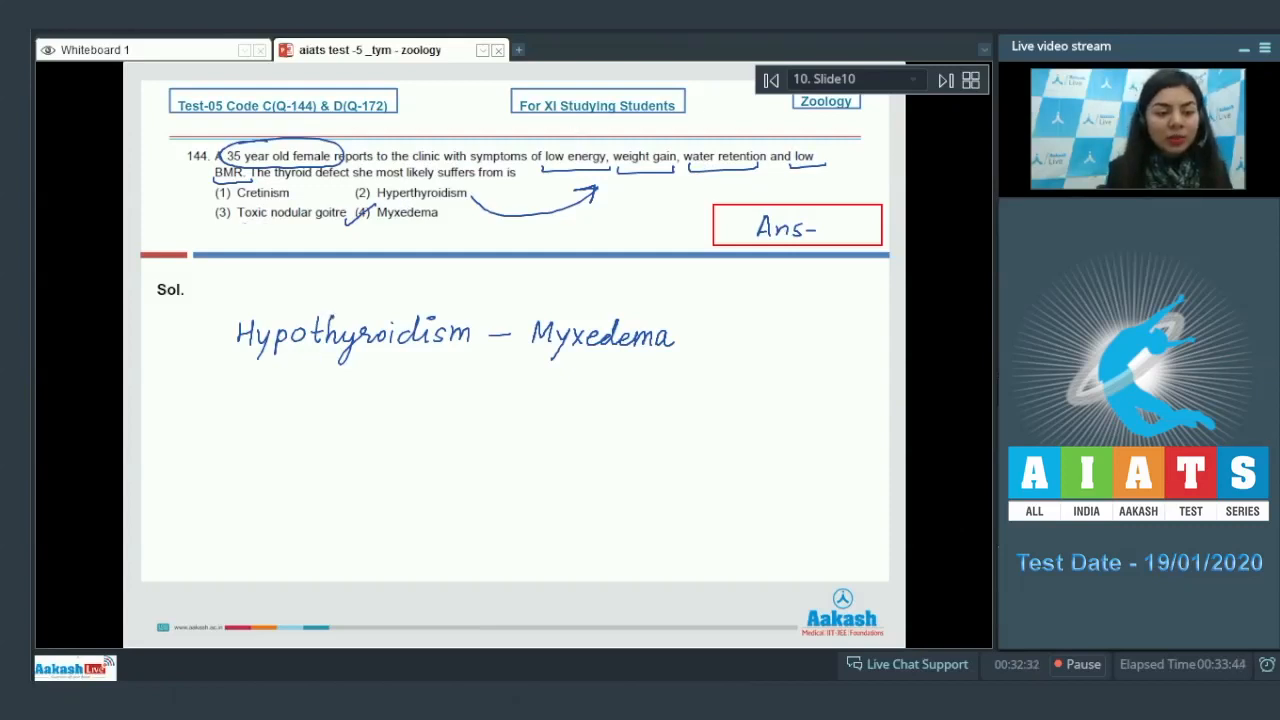
left_click(244, 412)
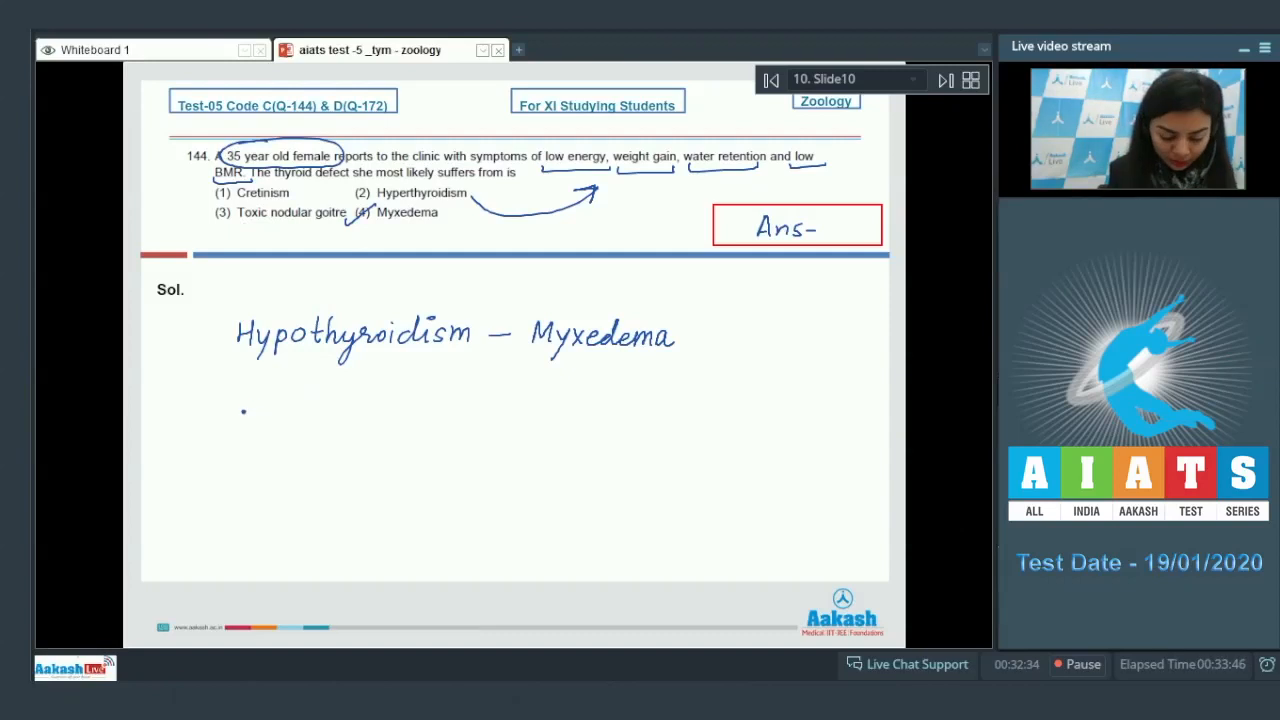
Step: Underline option 3 and note '3) Enlarged thyroid gland nodules → excess thyroid hormone'
type("3) Enlarged thyroid gland")
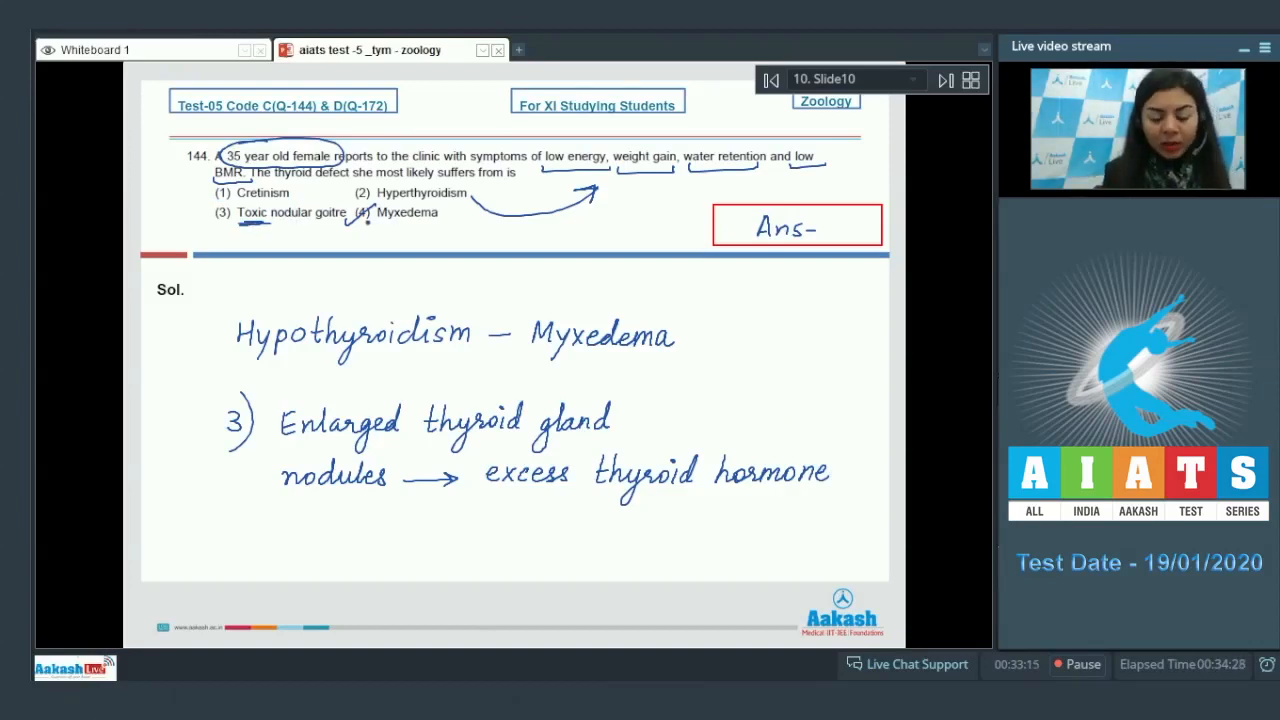
Step: Move on to question 145 about removal of the parathyroid glands
left_click(944, 80)
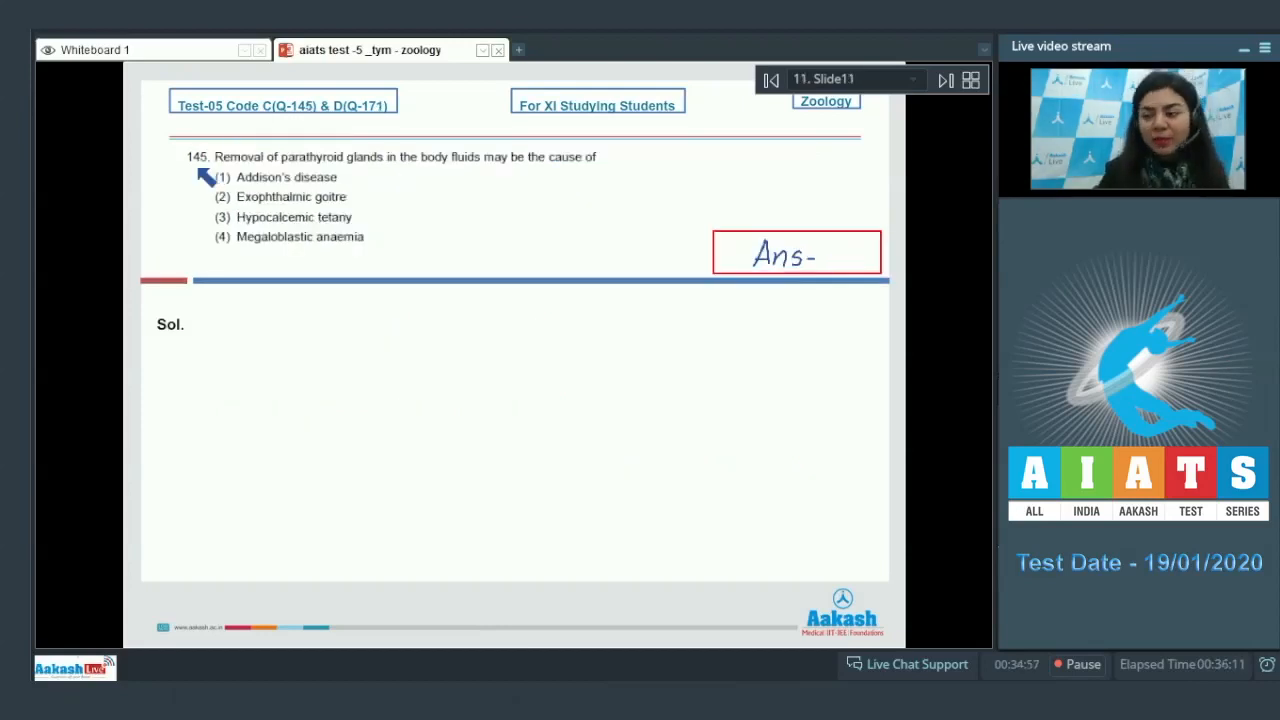
mouse_move(336, 176)
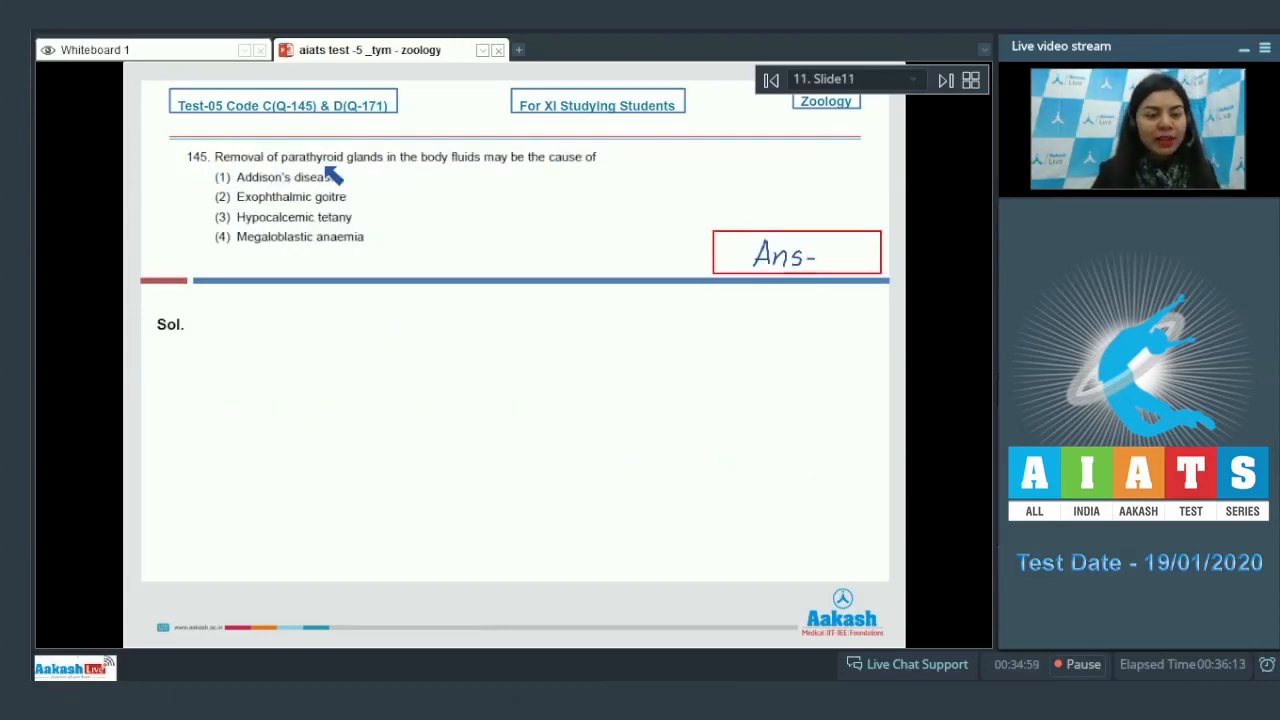
mouse_move(510, 172)
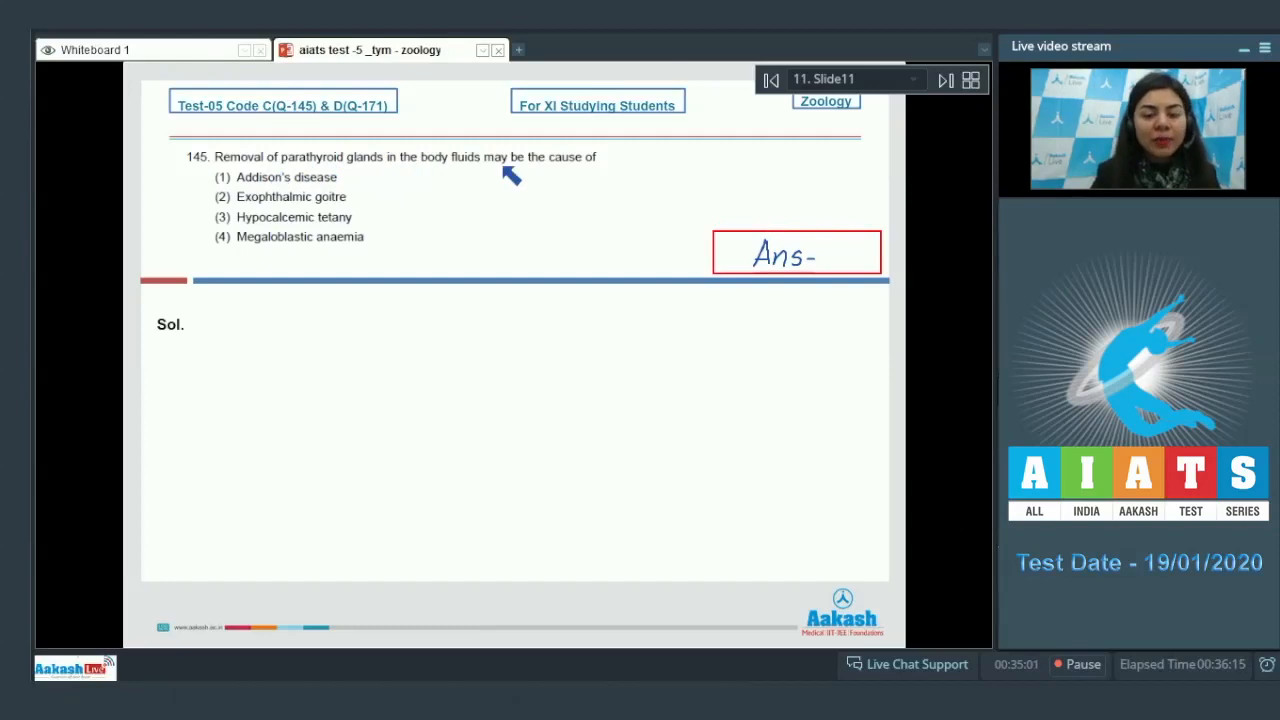
mouse_move(280, 192)
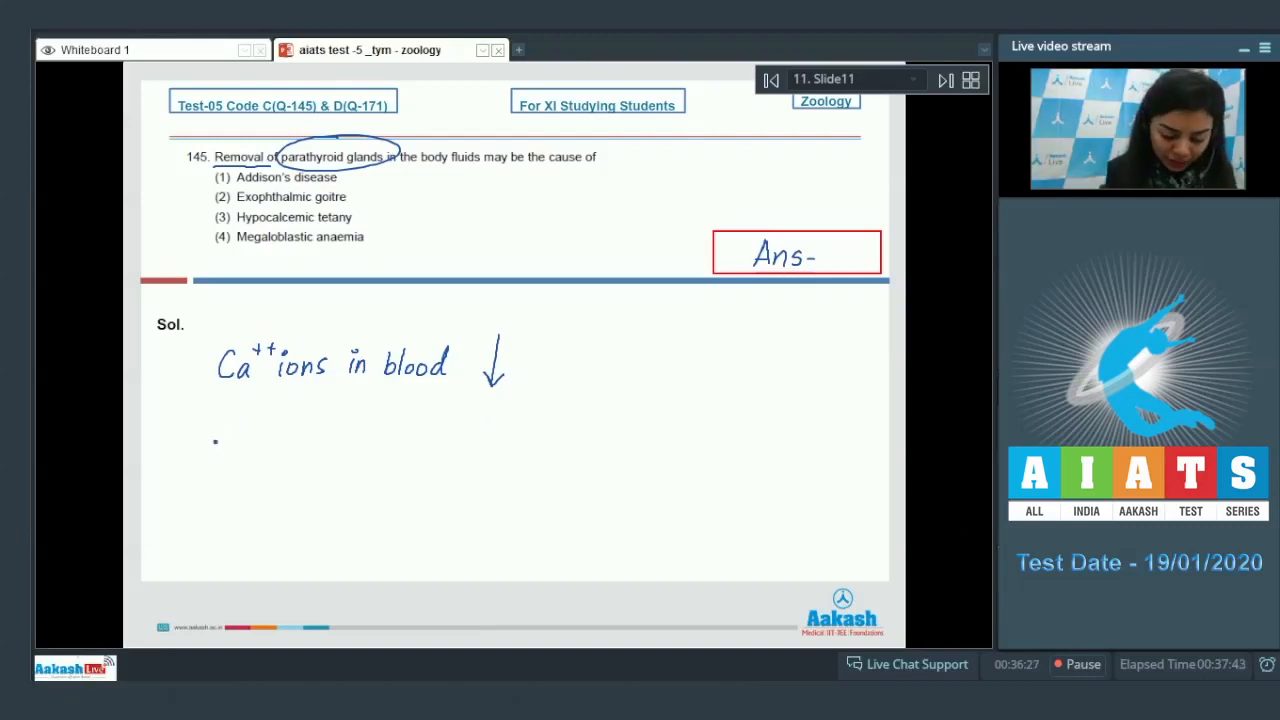
Step: Write 'excitability of nerves and muscles ↑ — sustained contractions (tetany)' and tick Hypocalcemic tetany
type("excitability of nerves and muscles ↑")
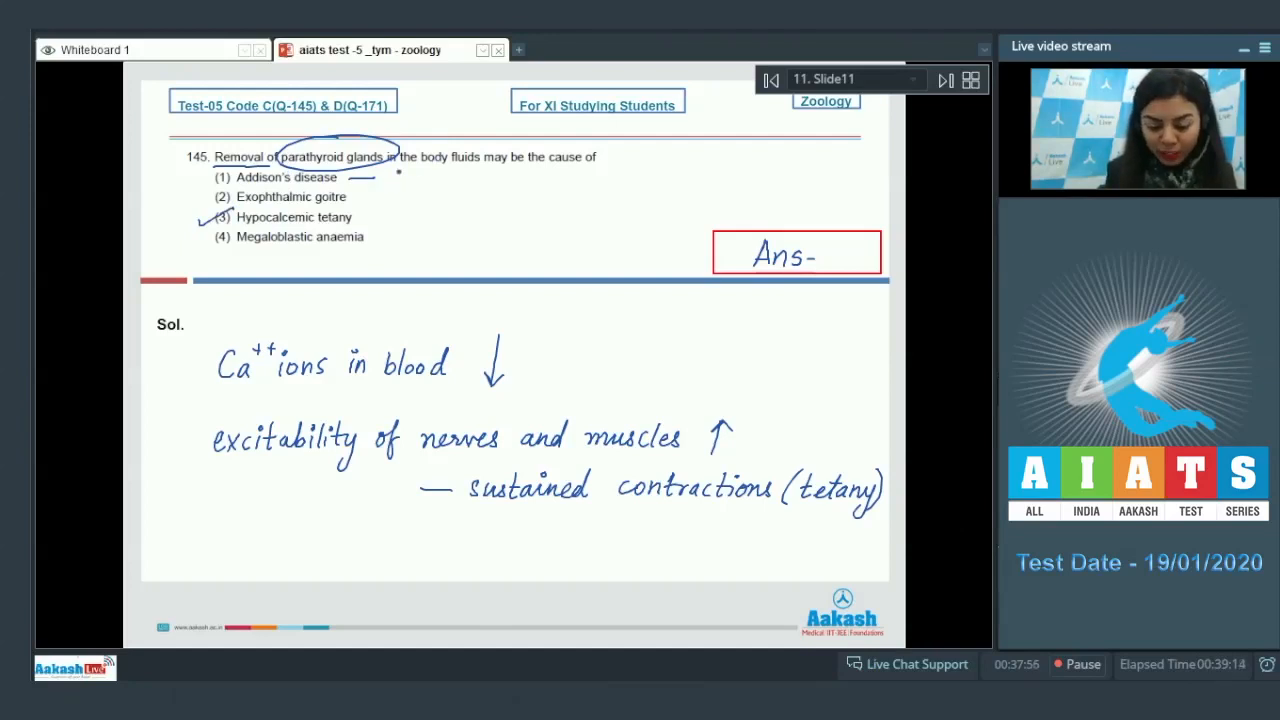
Step: Label Addison's as Cortex, Exophthalmic goitre as hyperthyroidism, and Megaloblastic anaemia with B12 / Folate
type("Cortex")
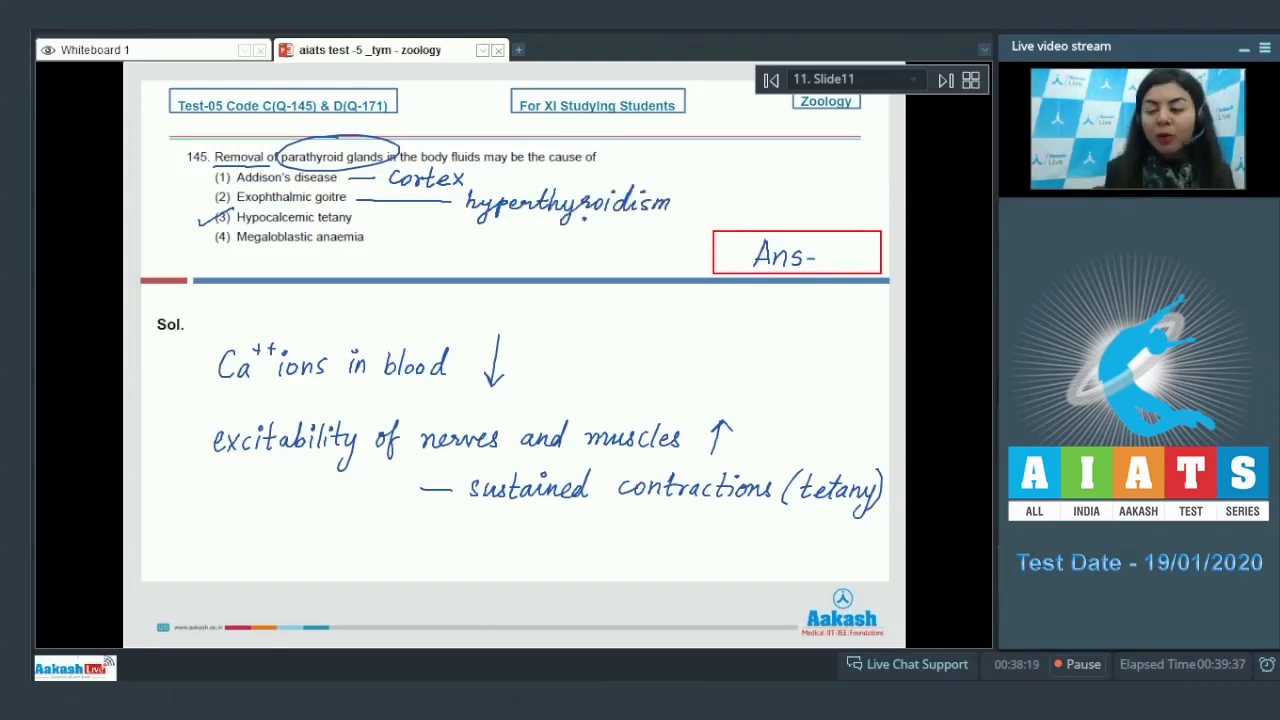
left_click_drag(370, 236, 404, 258)
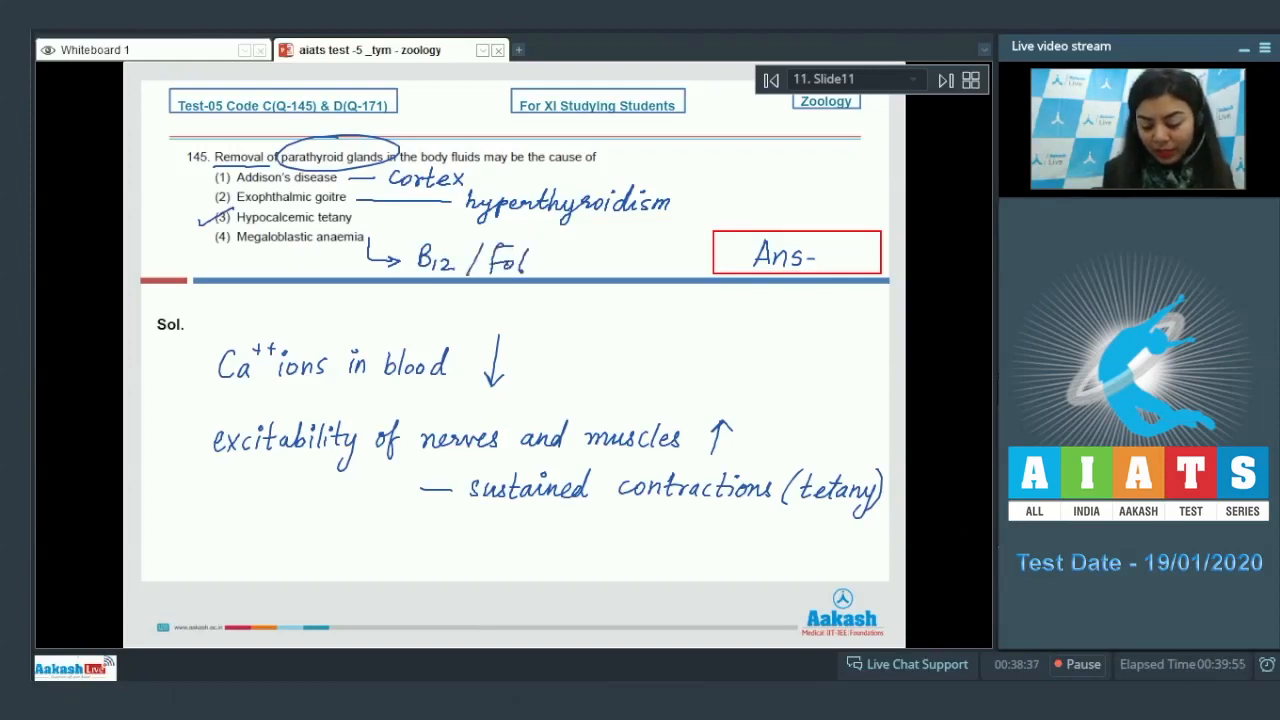
mouse_move(560, 262)
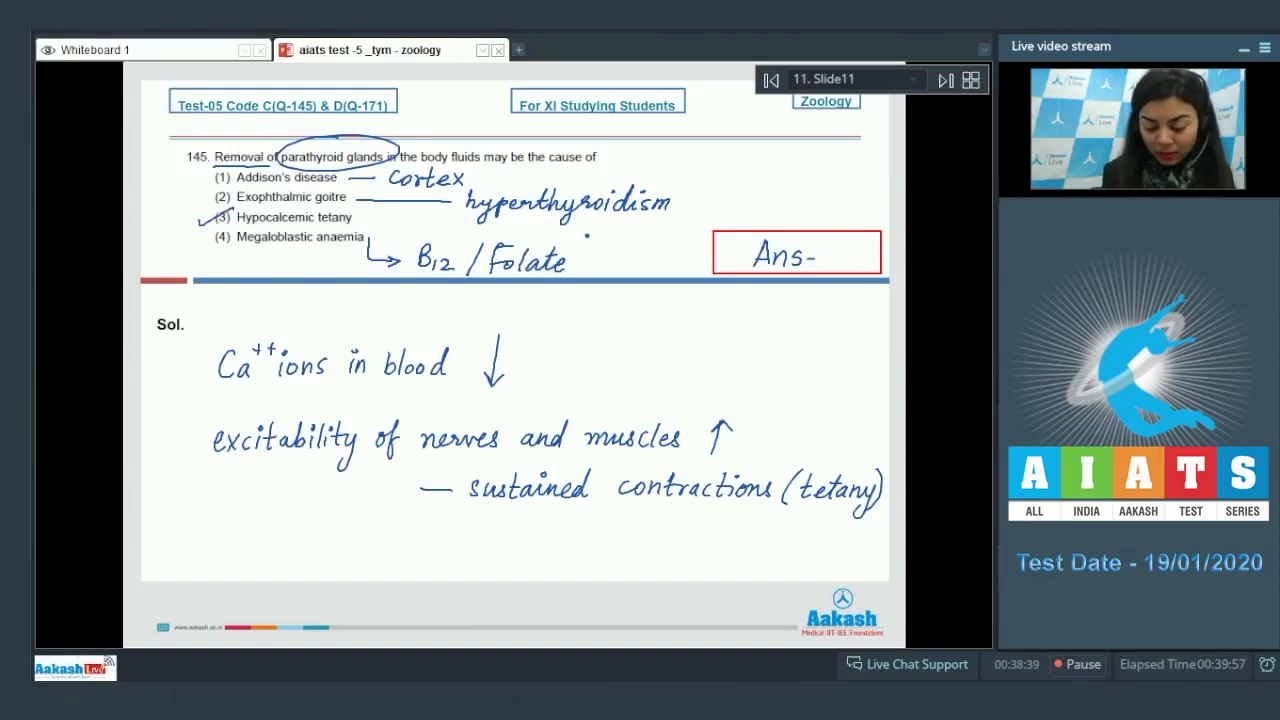